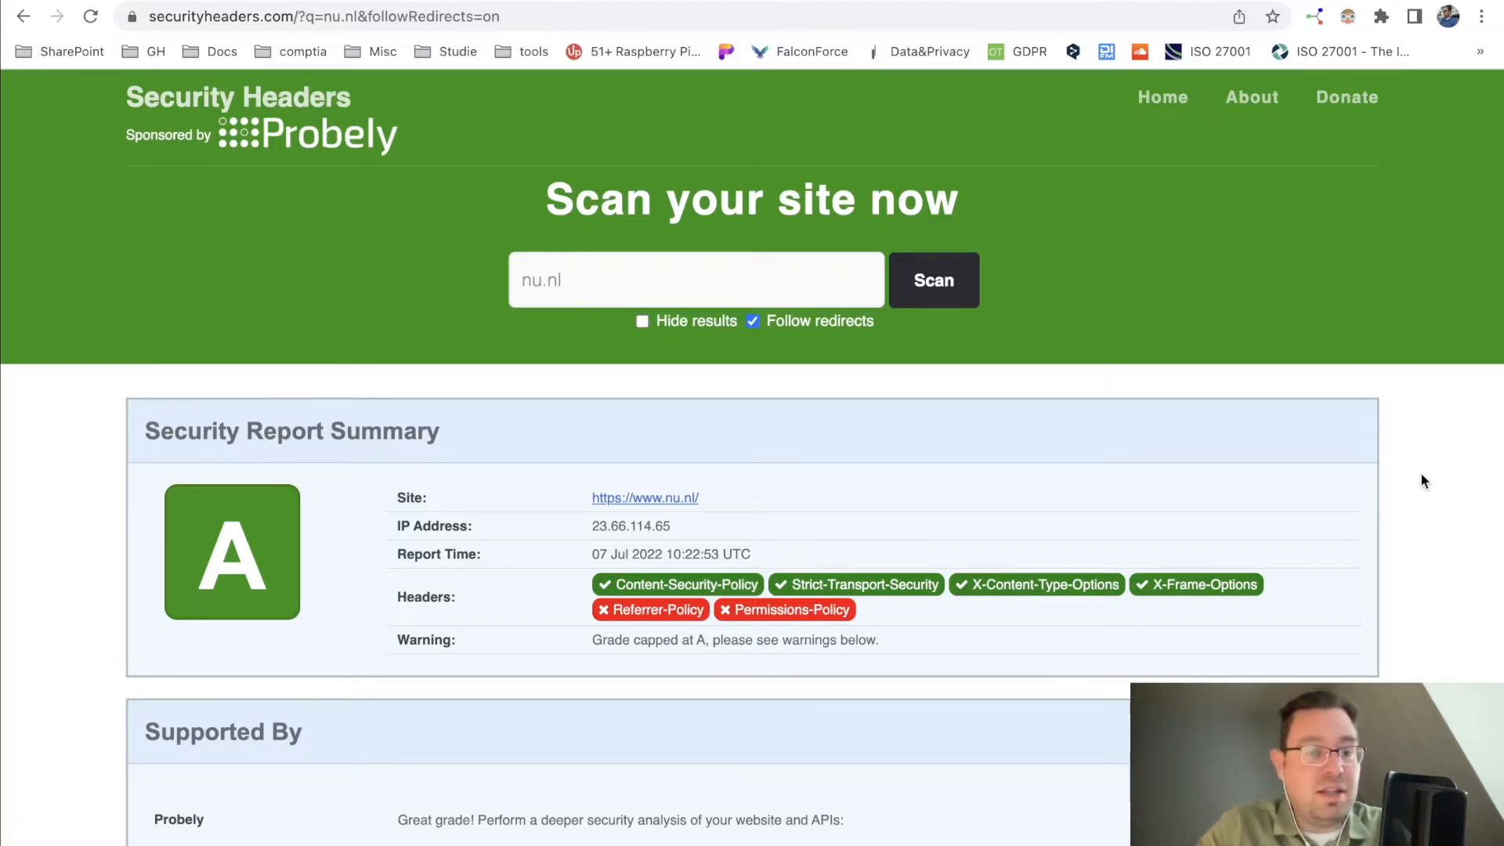
- Scroll the nu.nl results until the full Raw Headers table with CSP, HSTS and x-frame-options is visible
{"action": "scroll", "scroll_direction": "down", "scroll_amount": 3}
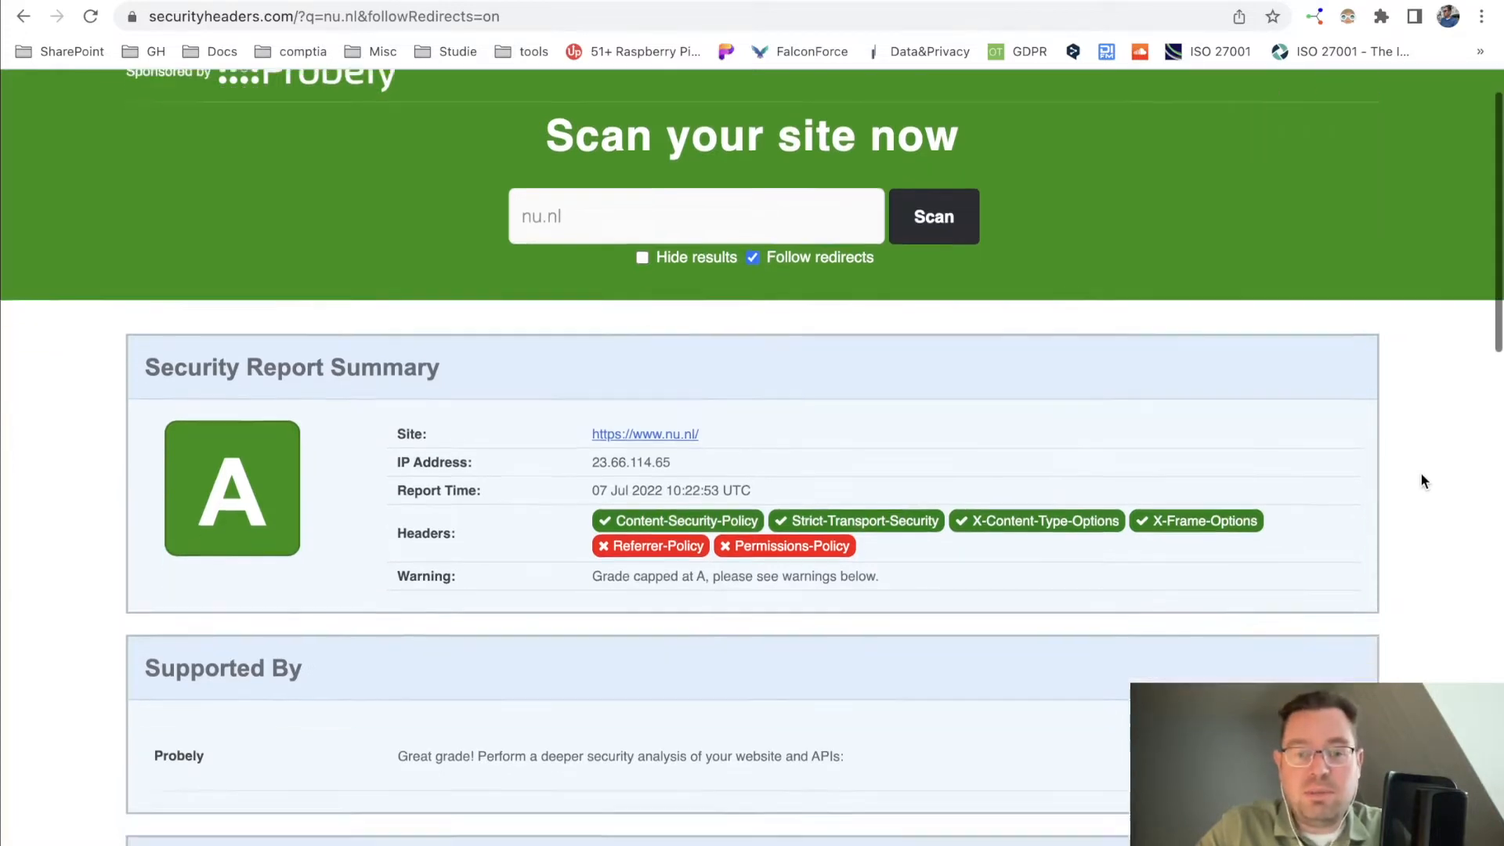
{"action": "scroll", "scroll_direction": "down", "scroll_amount": 3}
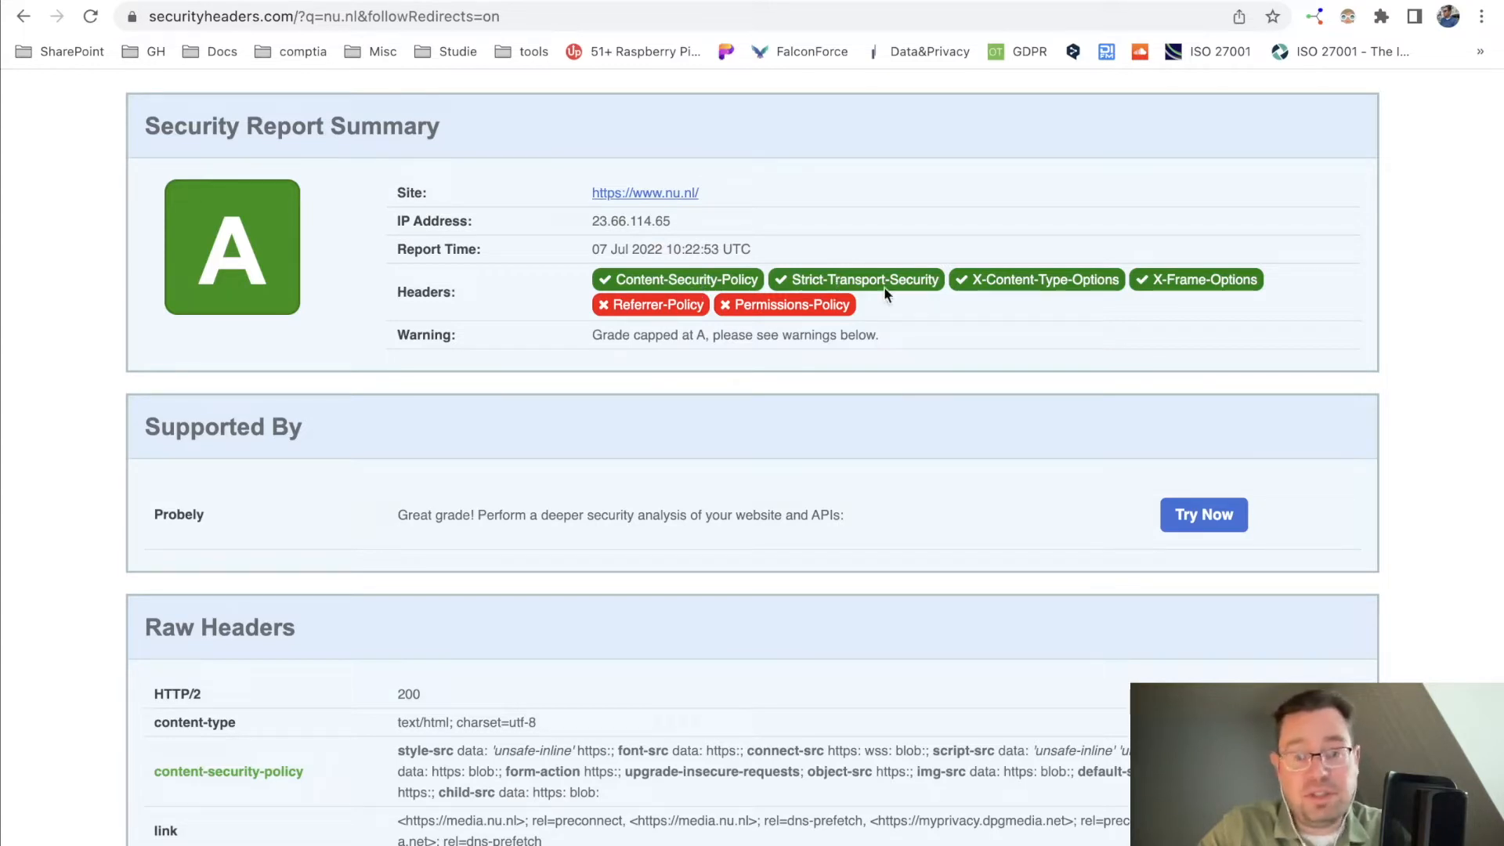
{"action": "mouse_move", "coordinate": [1075, 303]}
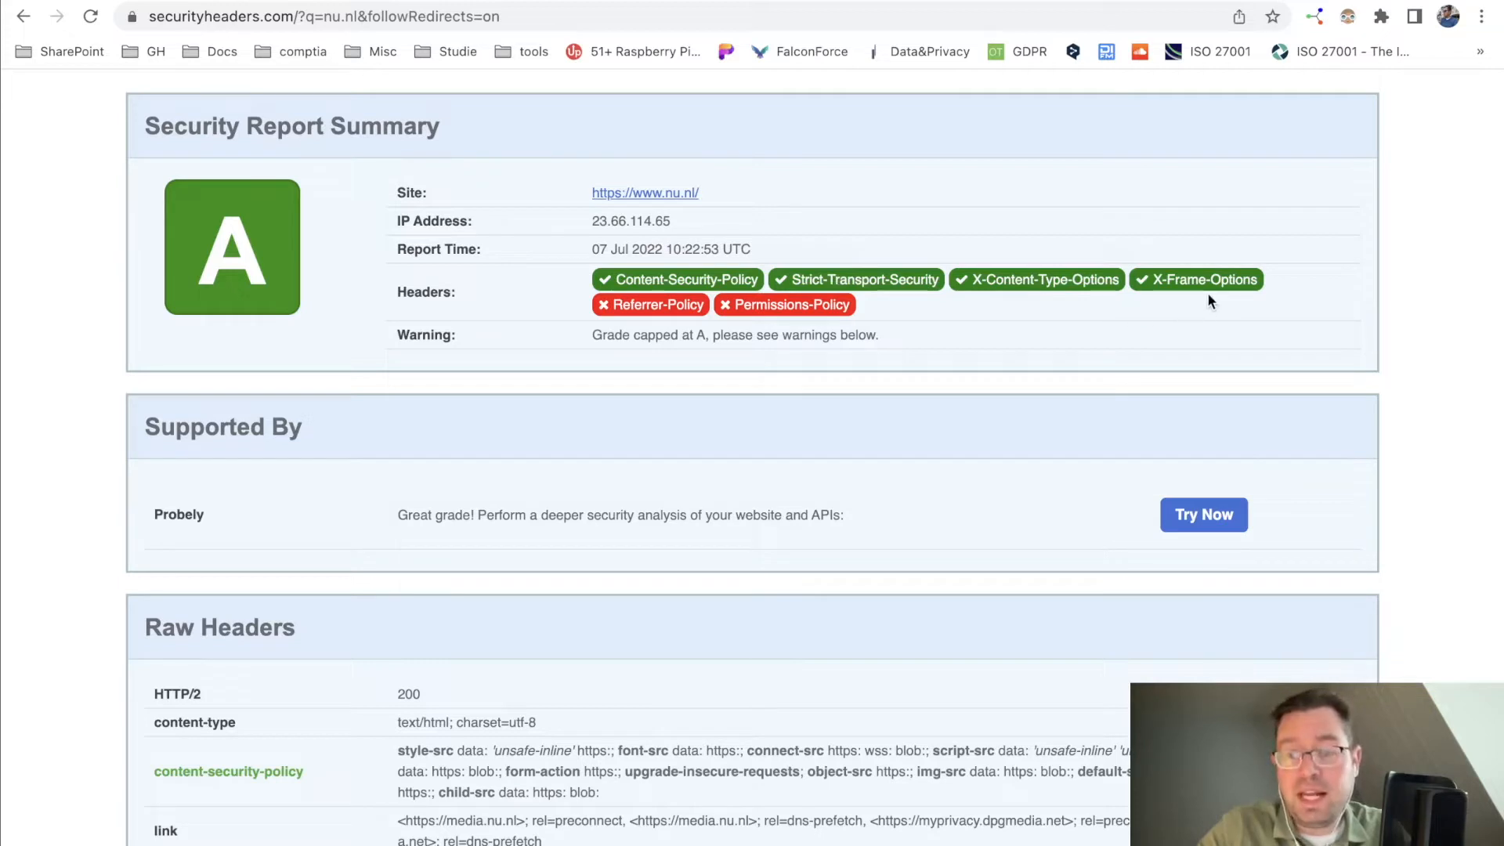
{"action": "mouse_move", "coordinate": [1318, 307]}
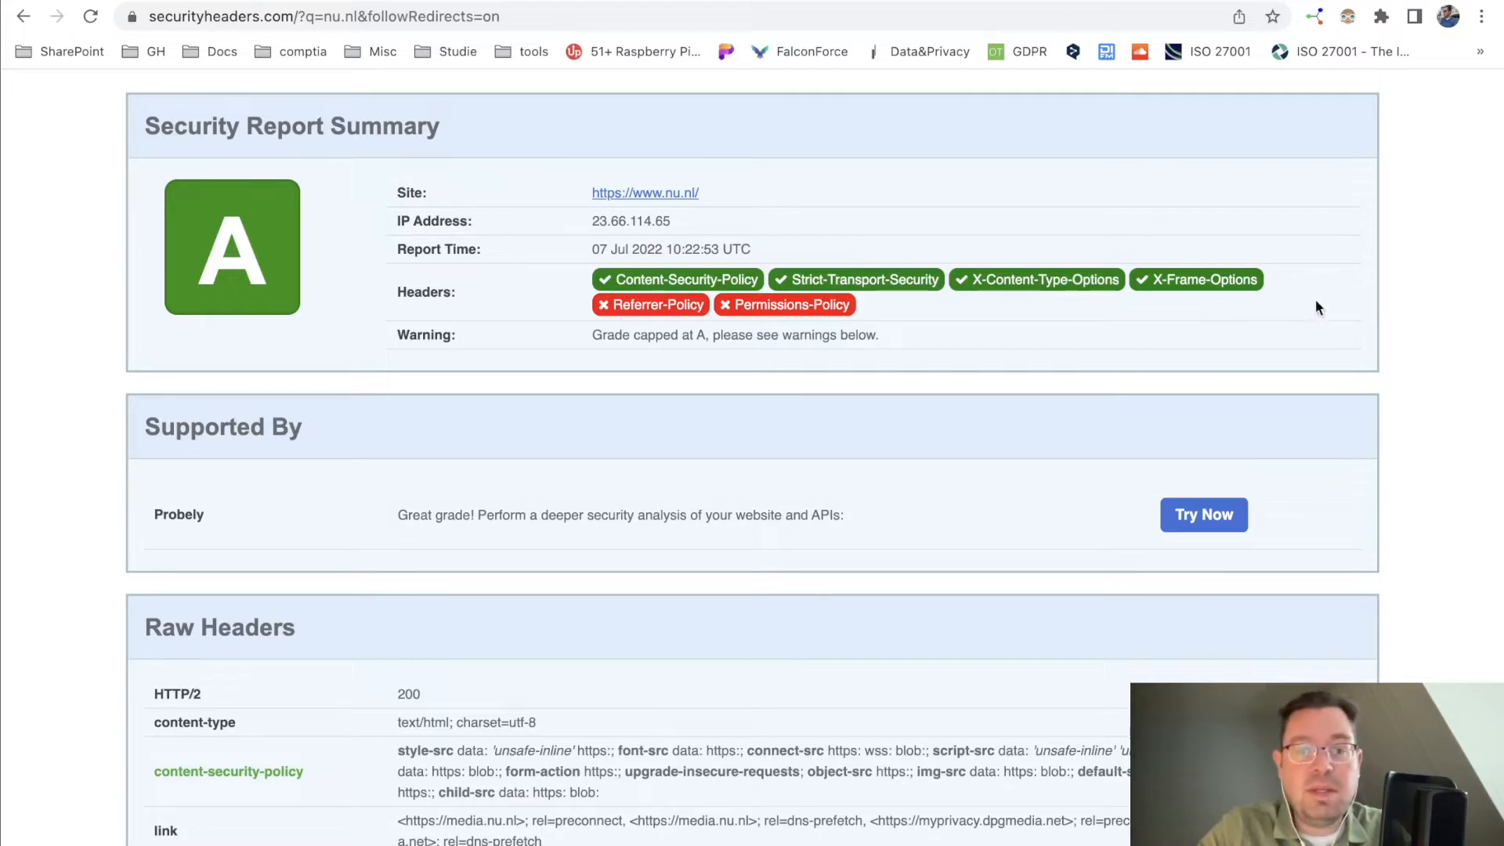
{"action": "mouse_move", "coordinate": [734, 395]}
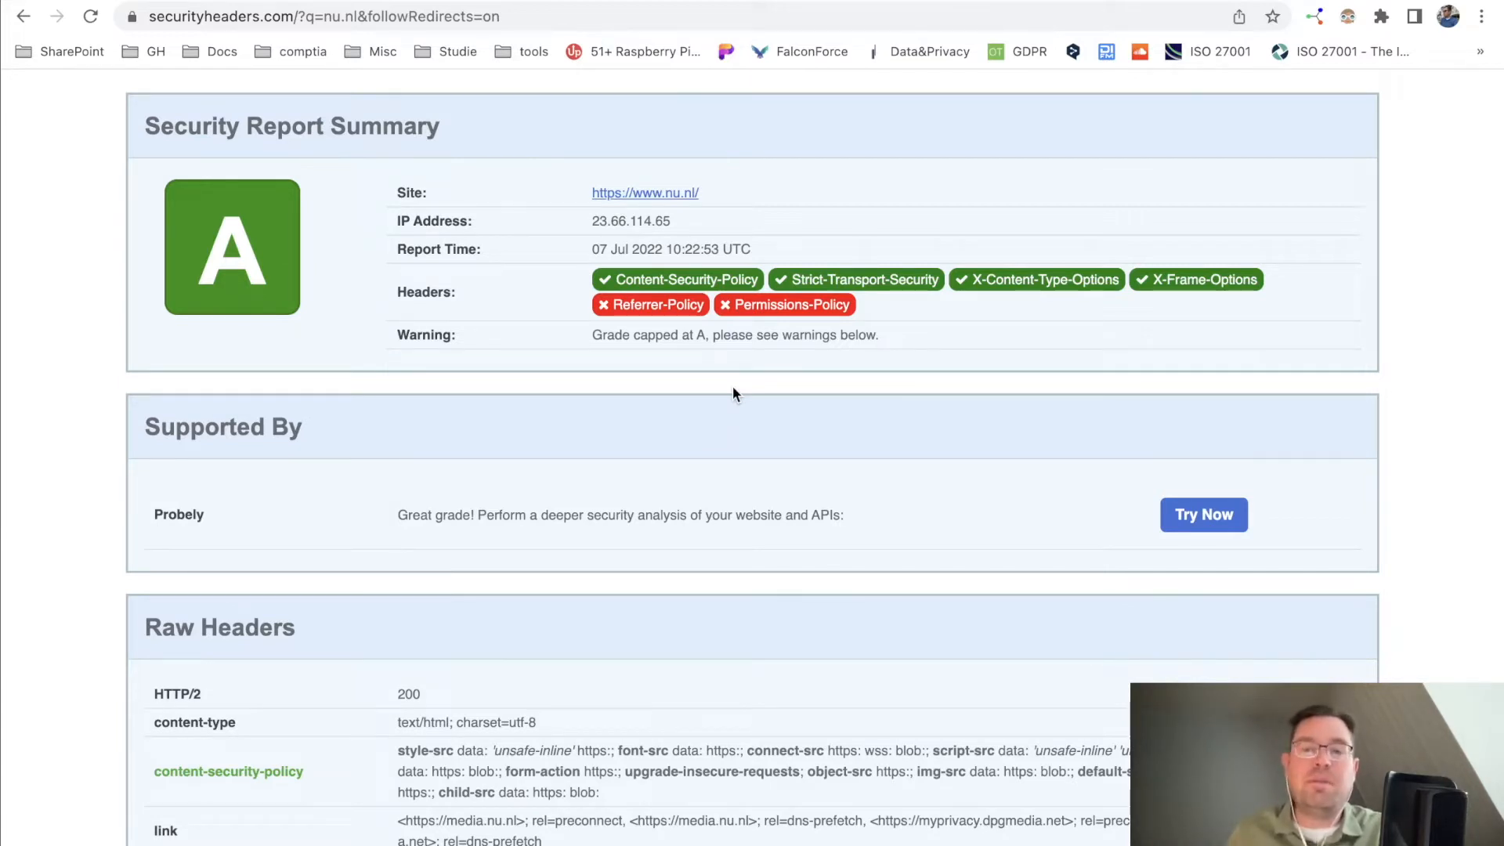
{"action": "mouse_move", "coordinate": [793, 367]}
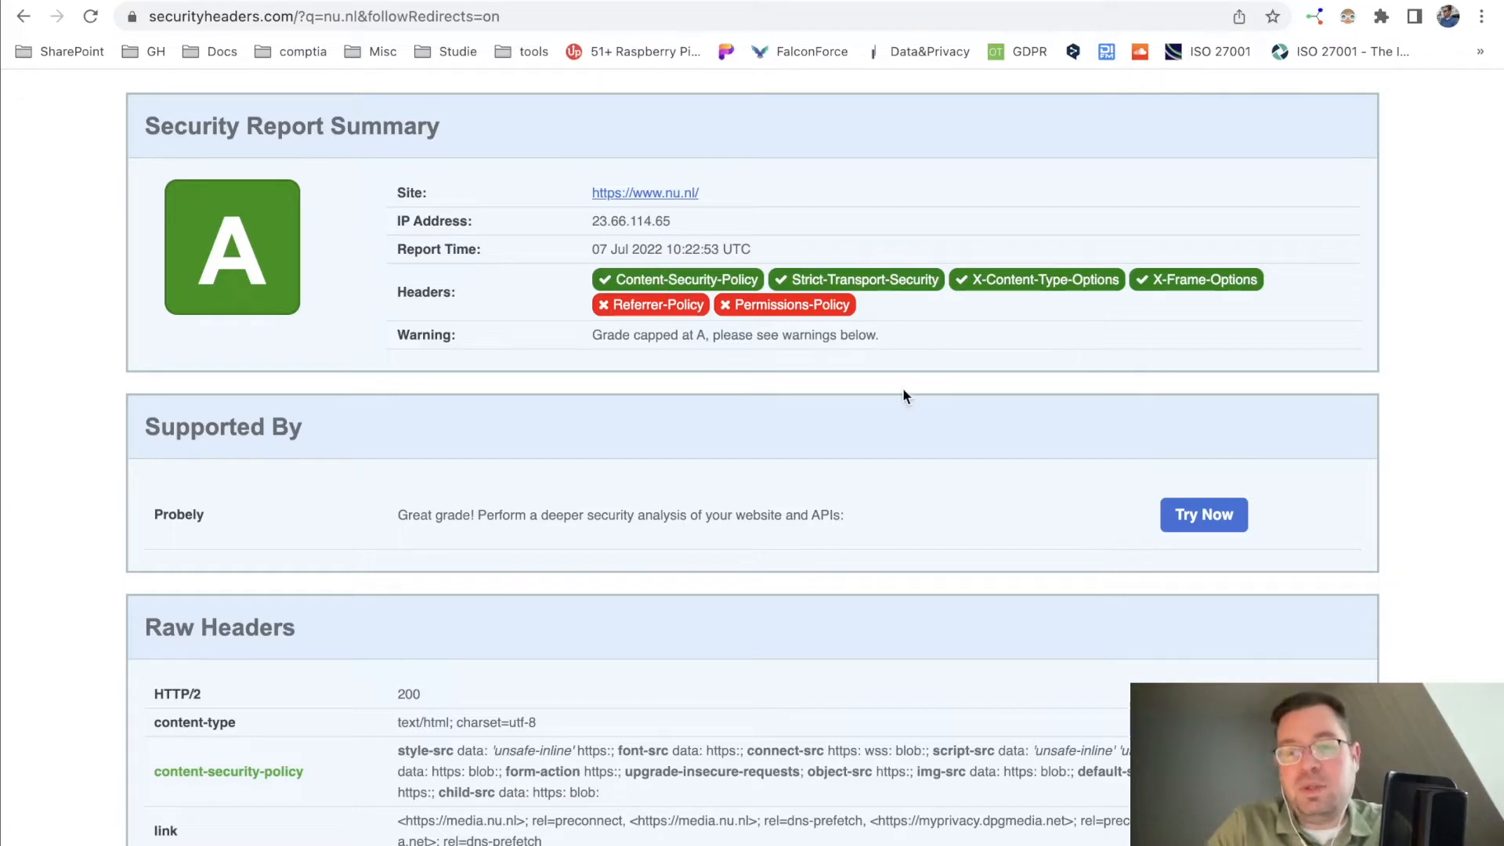
{"action": "mouse_move", "coordinate": [1047, 302]}
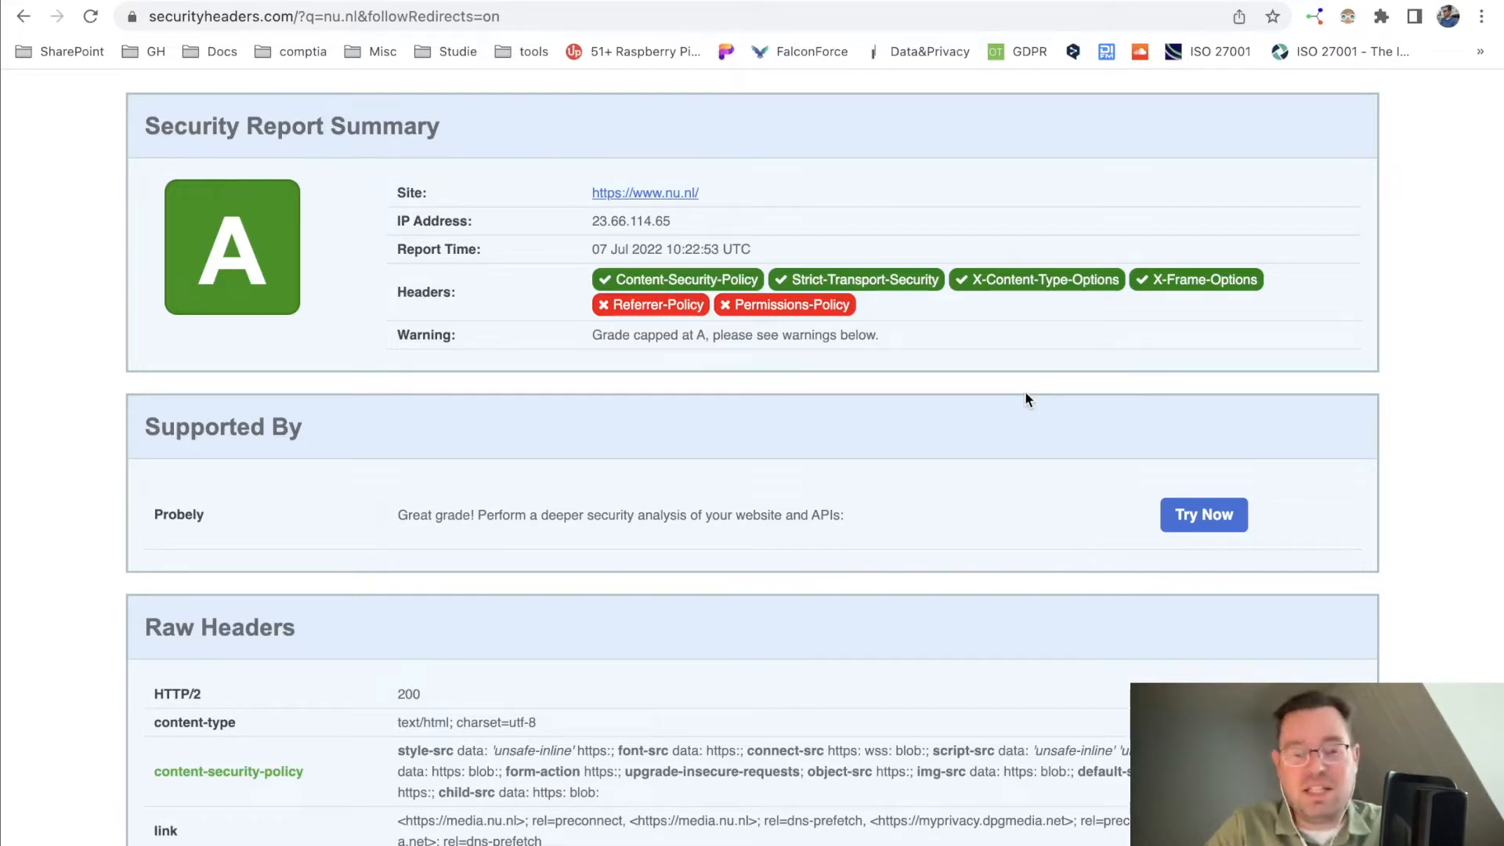
{"action": "scroll", "scroll_direction": "down", "scroll_amount": 3}
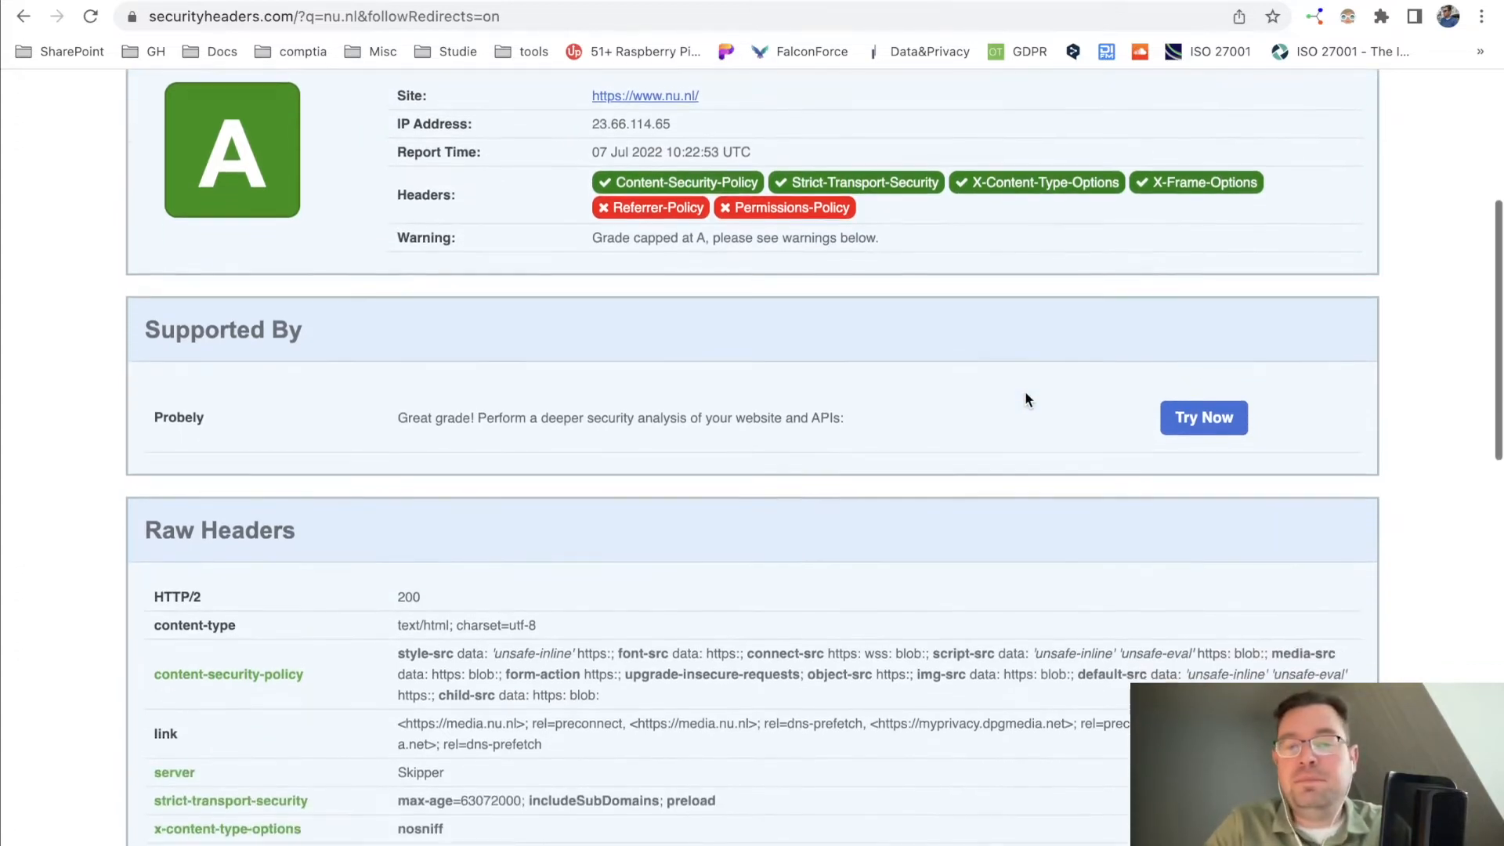
{"action": "scroll", "scroll_direction": "up", "scroll_amount": 3}
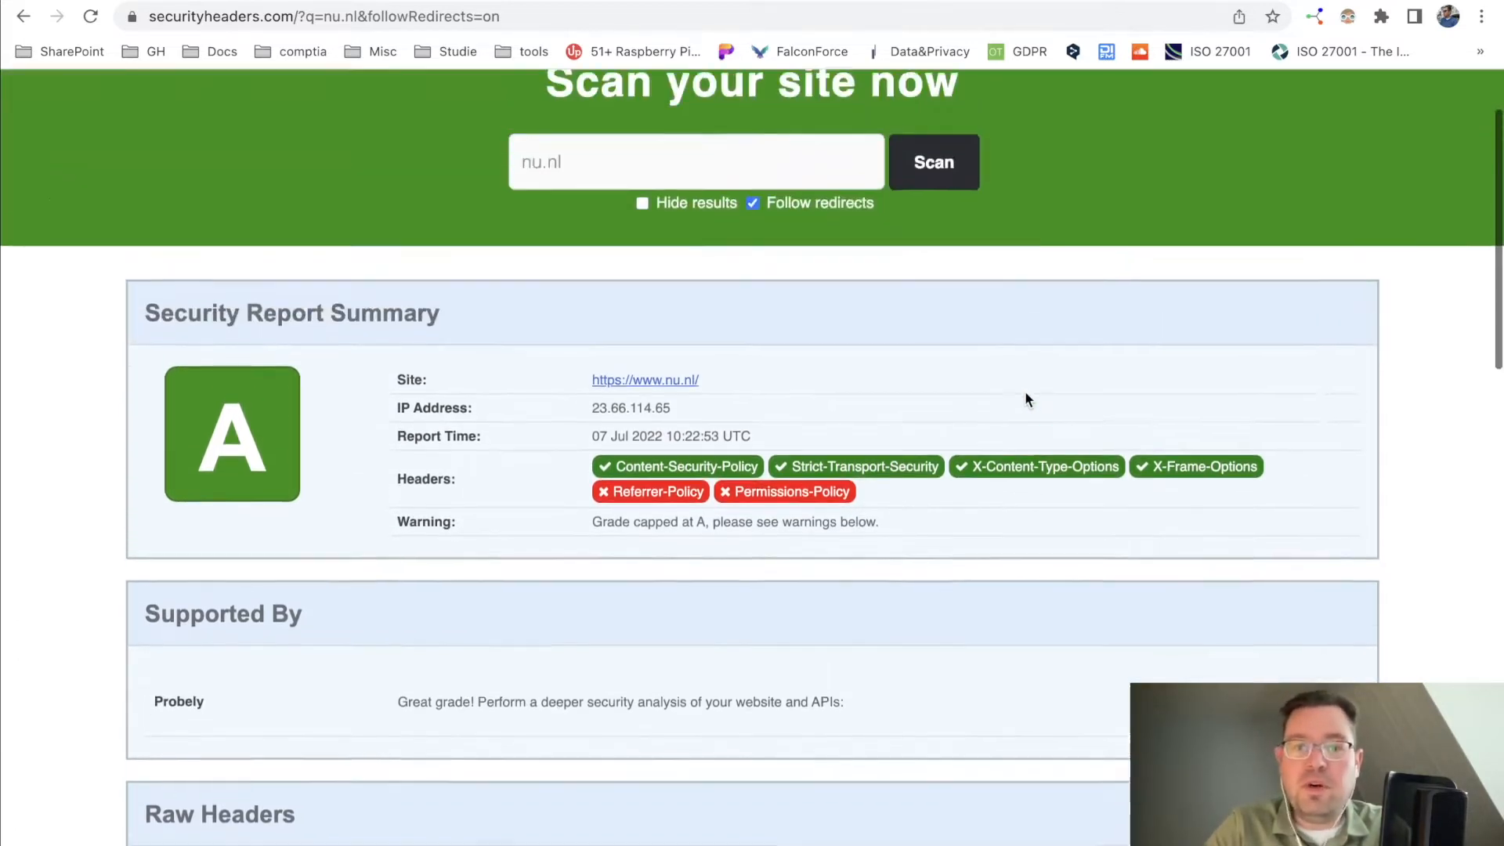
{"action": "scroll", "scroll_direction": "up", "scroll_amount": 3}
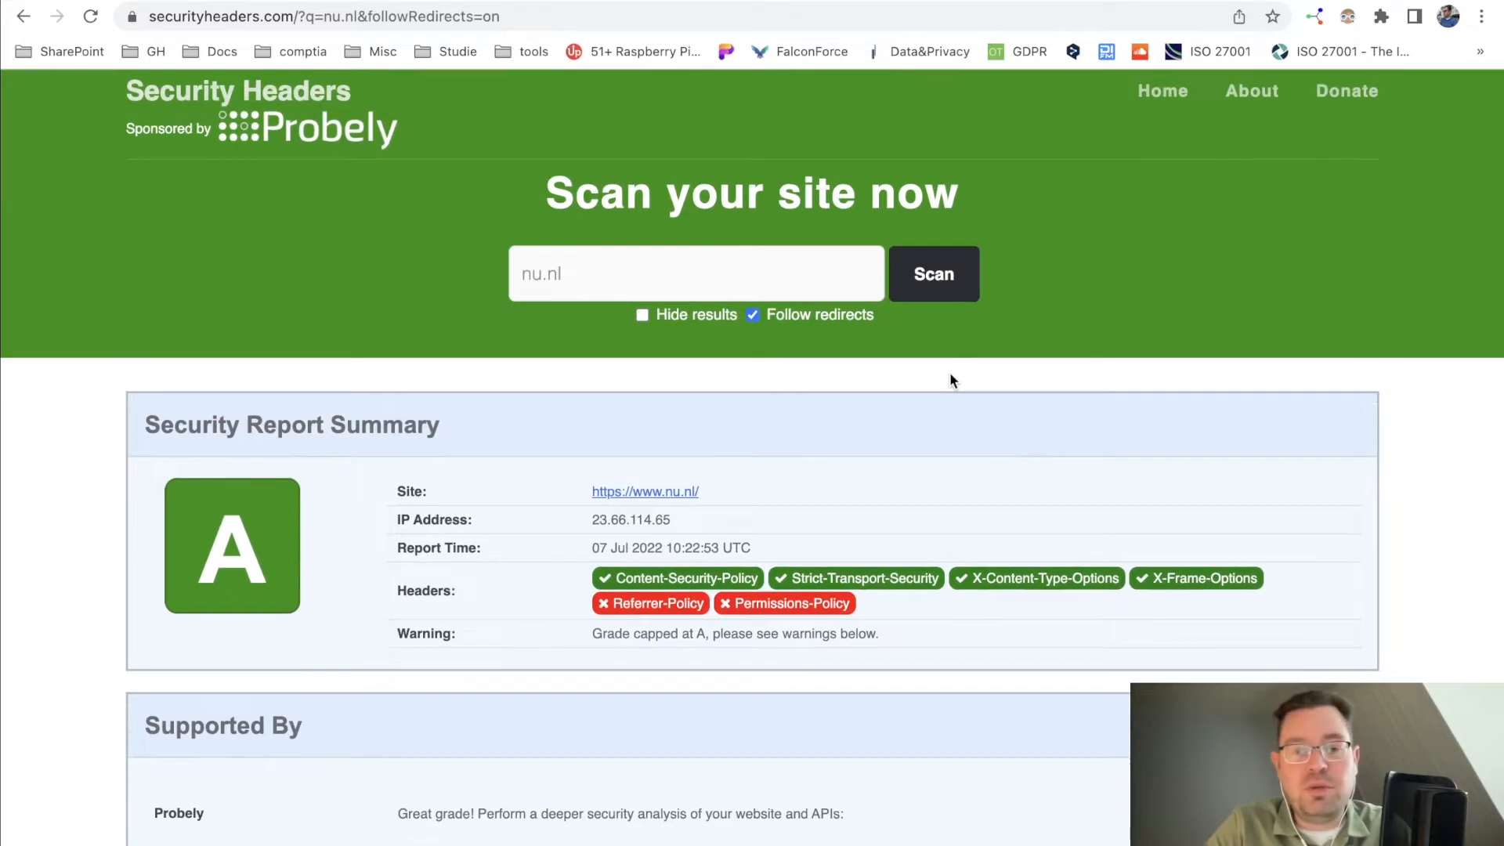
{"action": "mouse_move", "coordinate": [570, 437]}
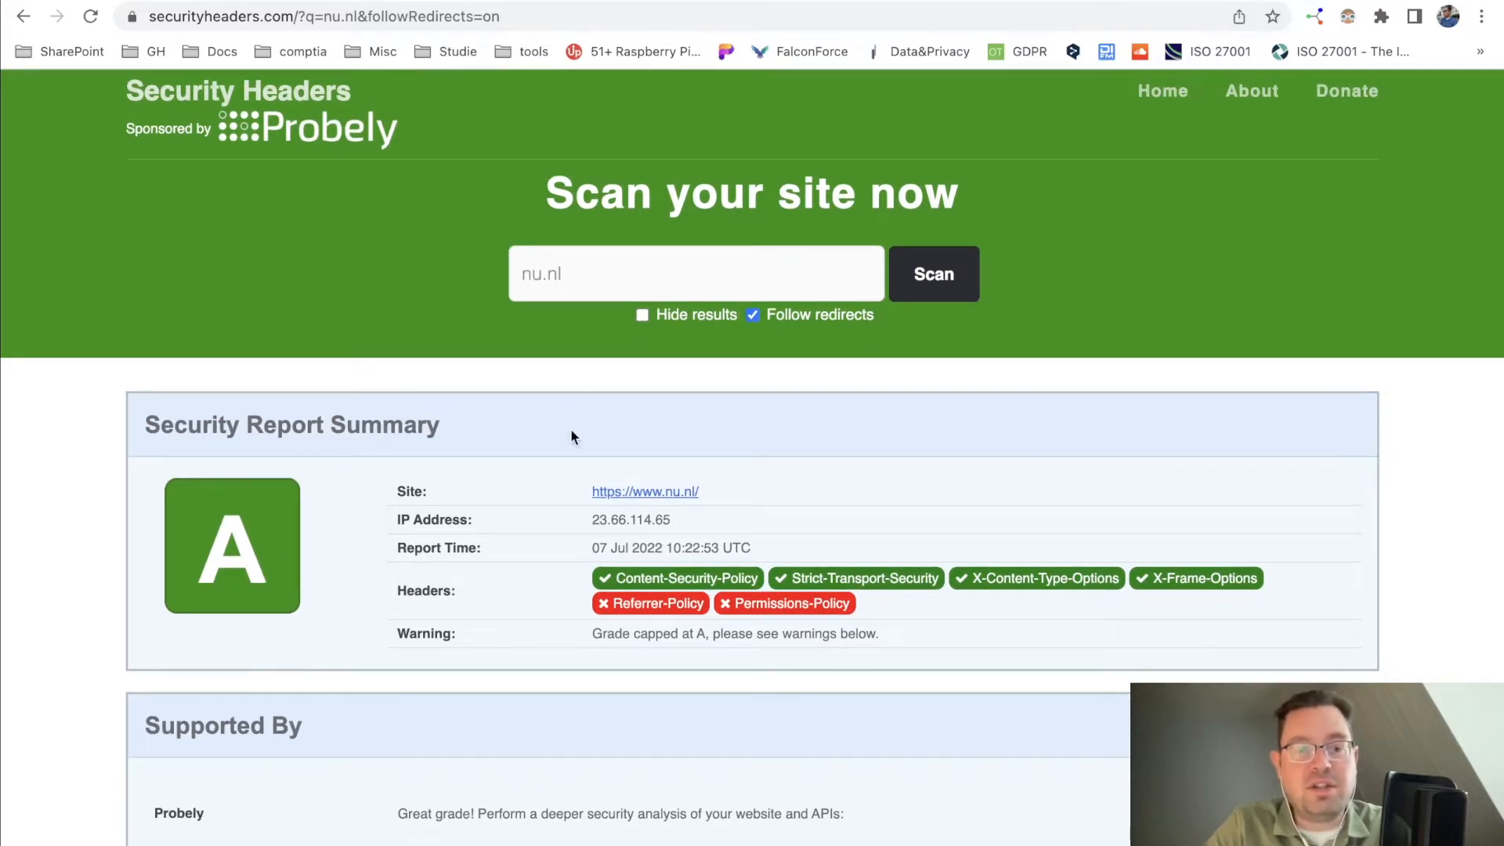
{"action": "scroll", "scroll_direction": "down", "scroll_amount": 3}
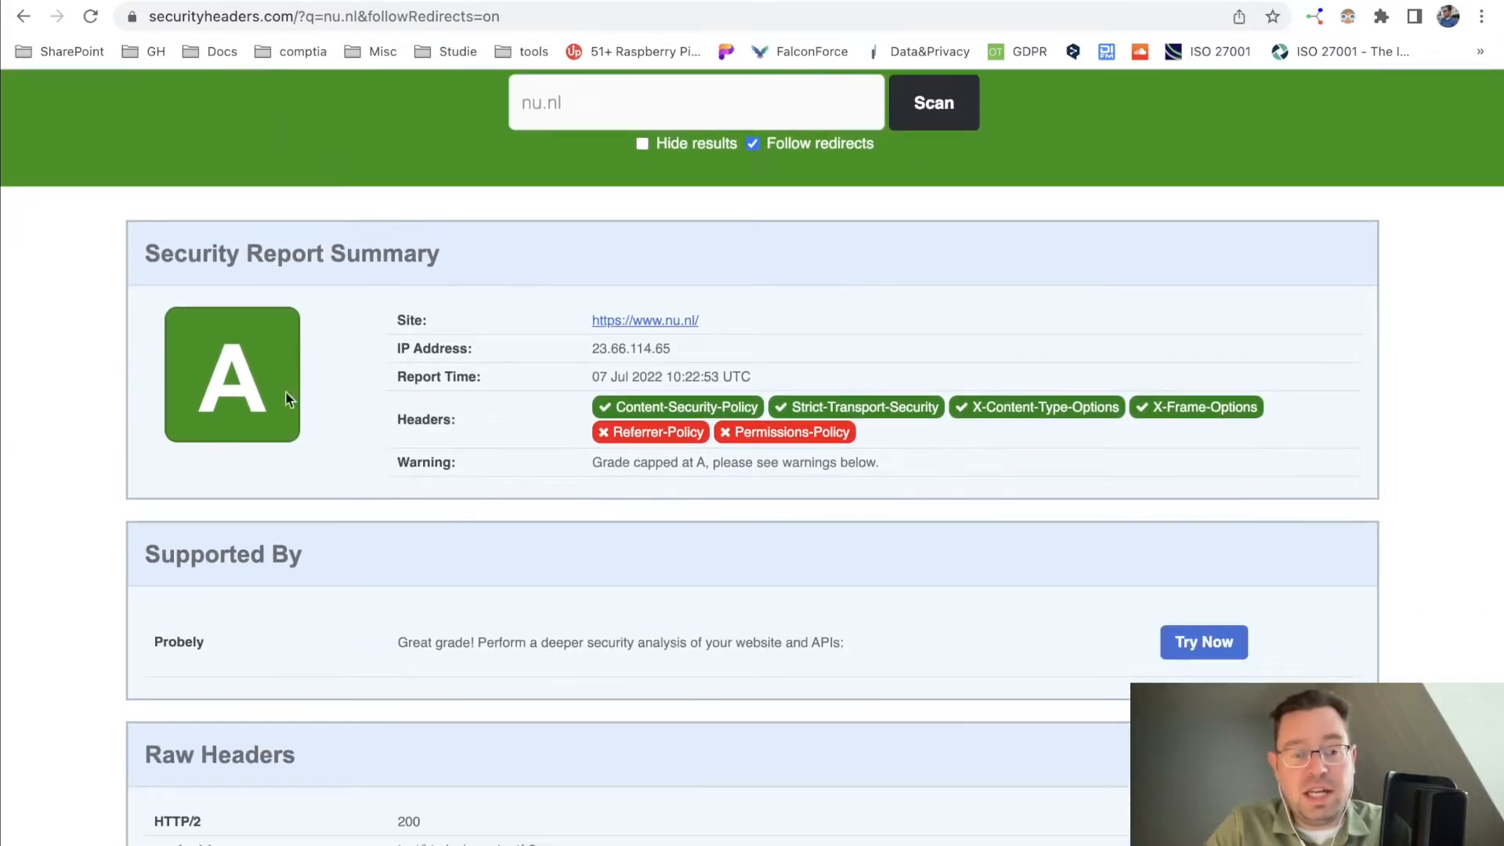
{"action": "mouse_move", "coordinate": [328, 493]}
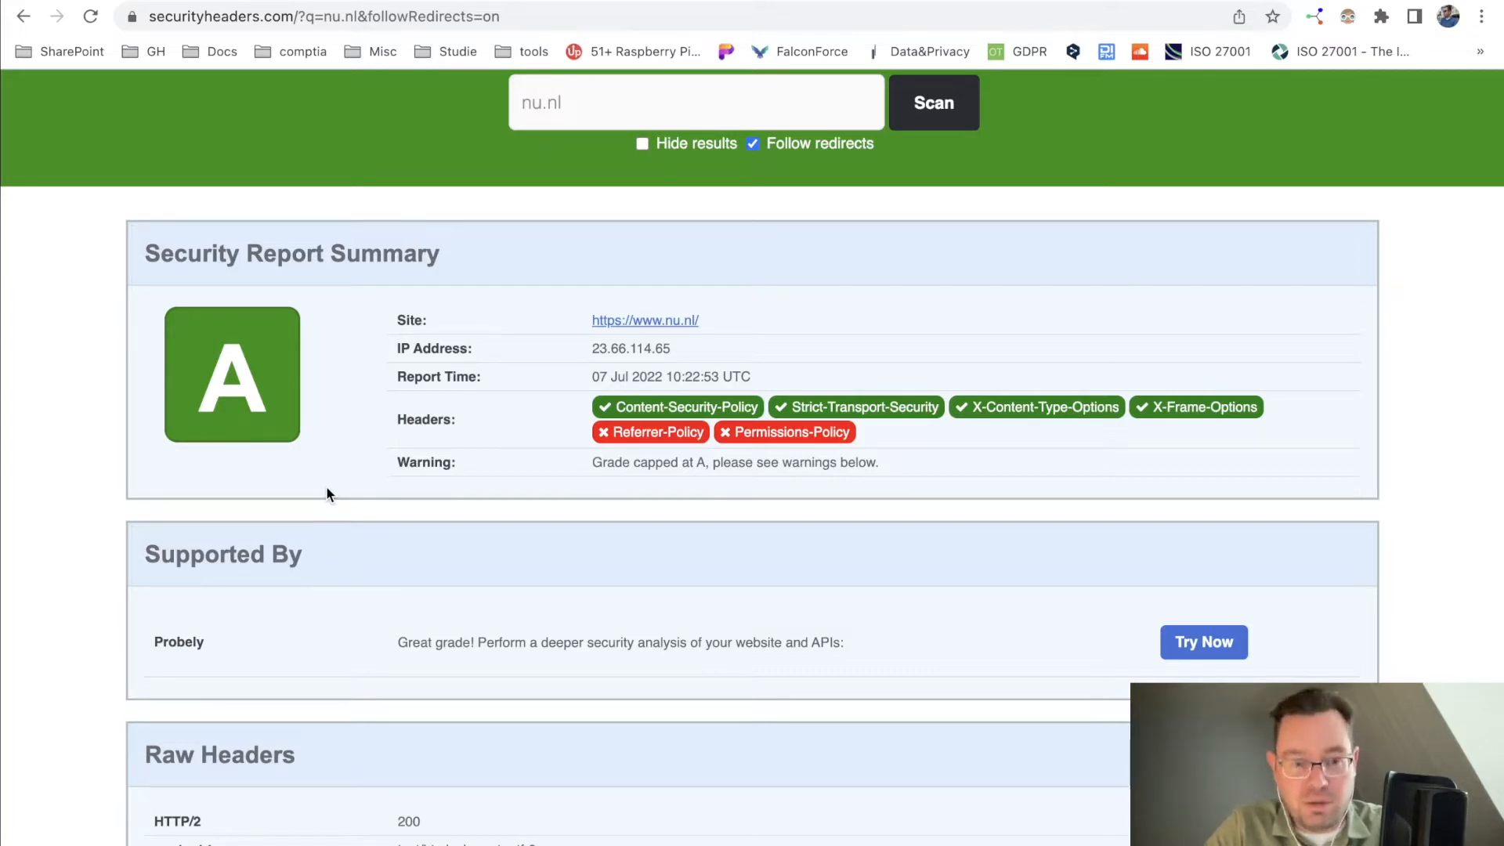
{"action": "scroll", "scroll_direction": "down", "scroll_amount": 3}
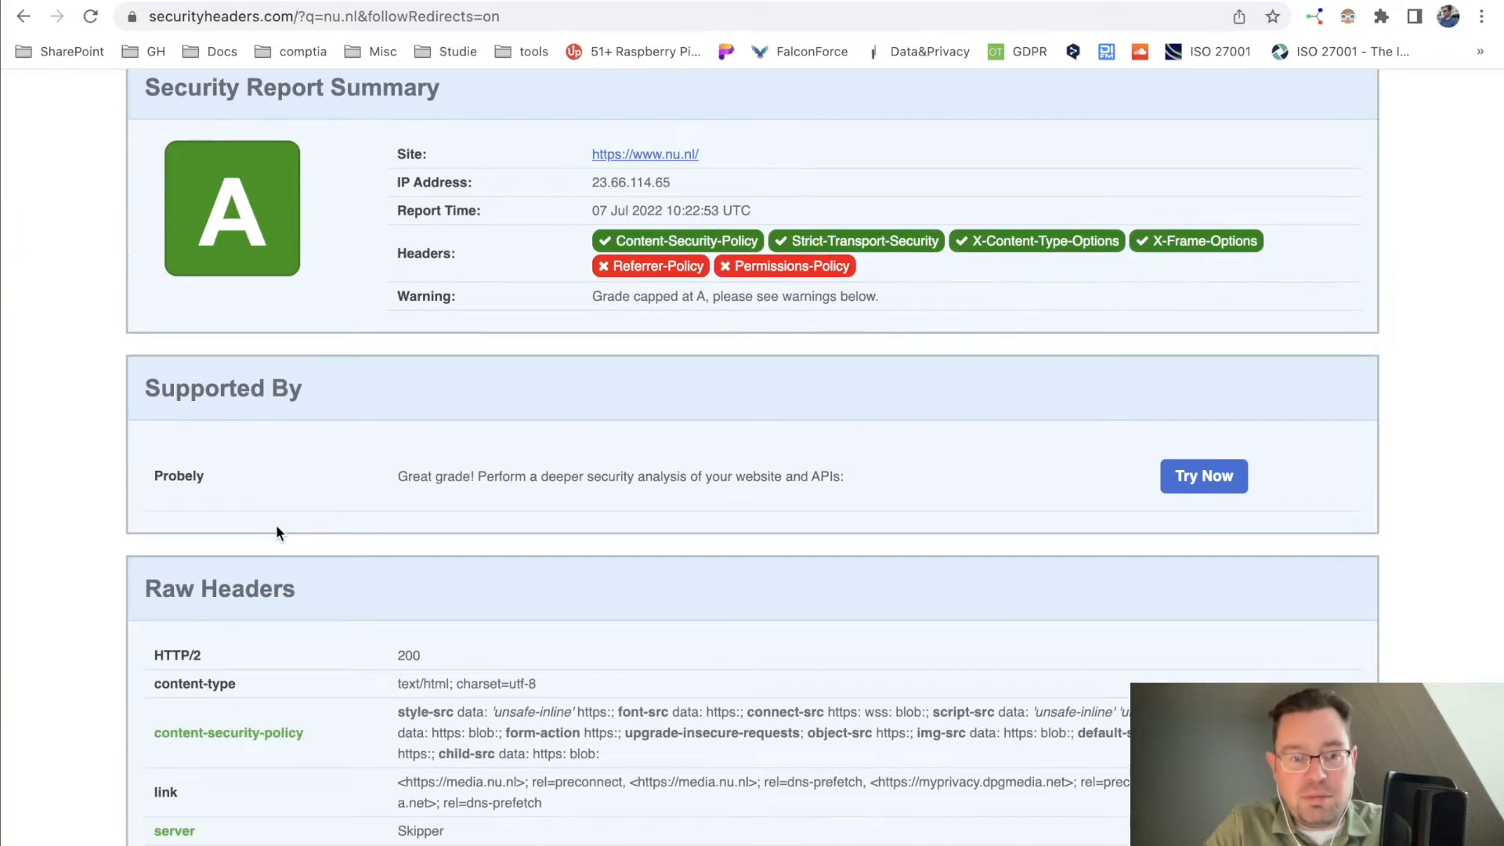
{"action": "scroll", "scroll_direction": "down", "scroll_amount": 3}
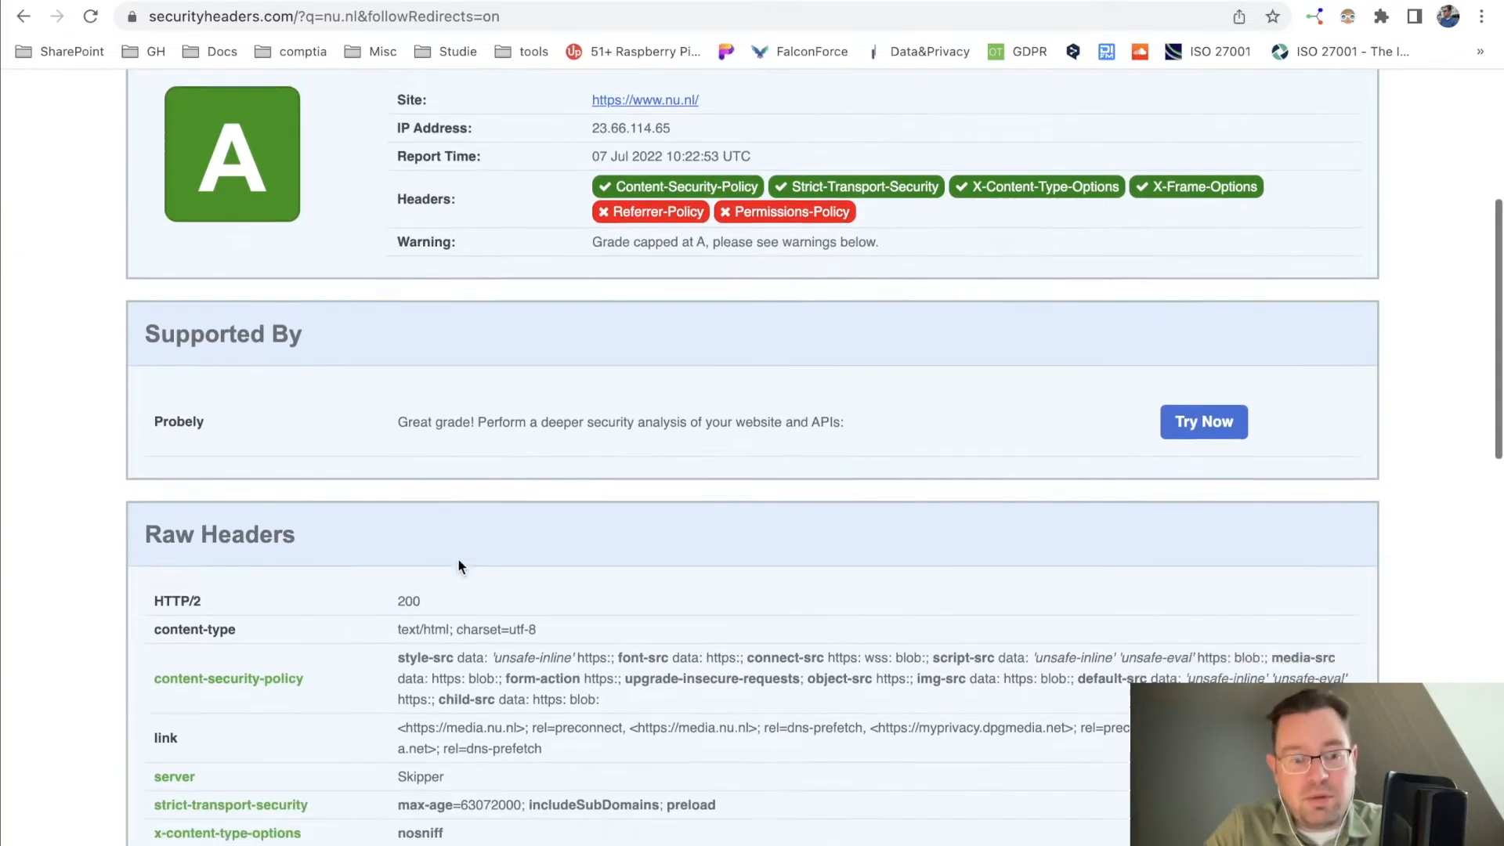
{"action": "scroll", "scroll_direction": "down", "scroll_amount": 3}
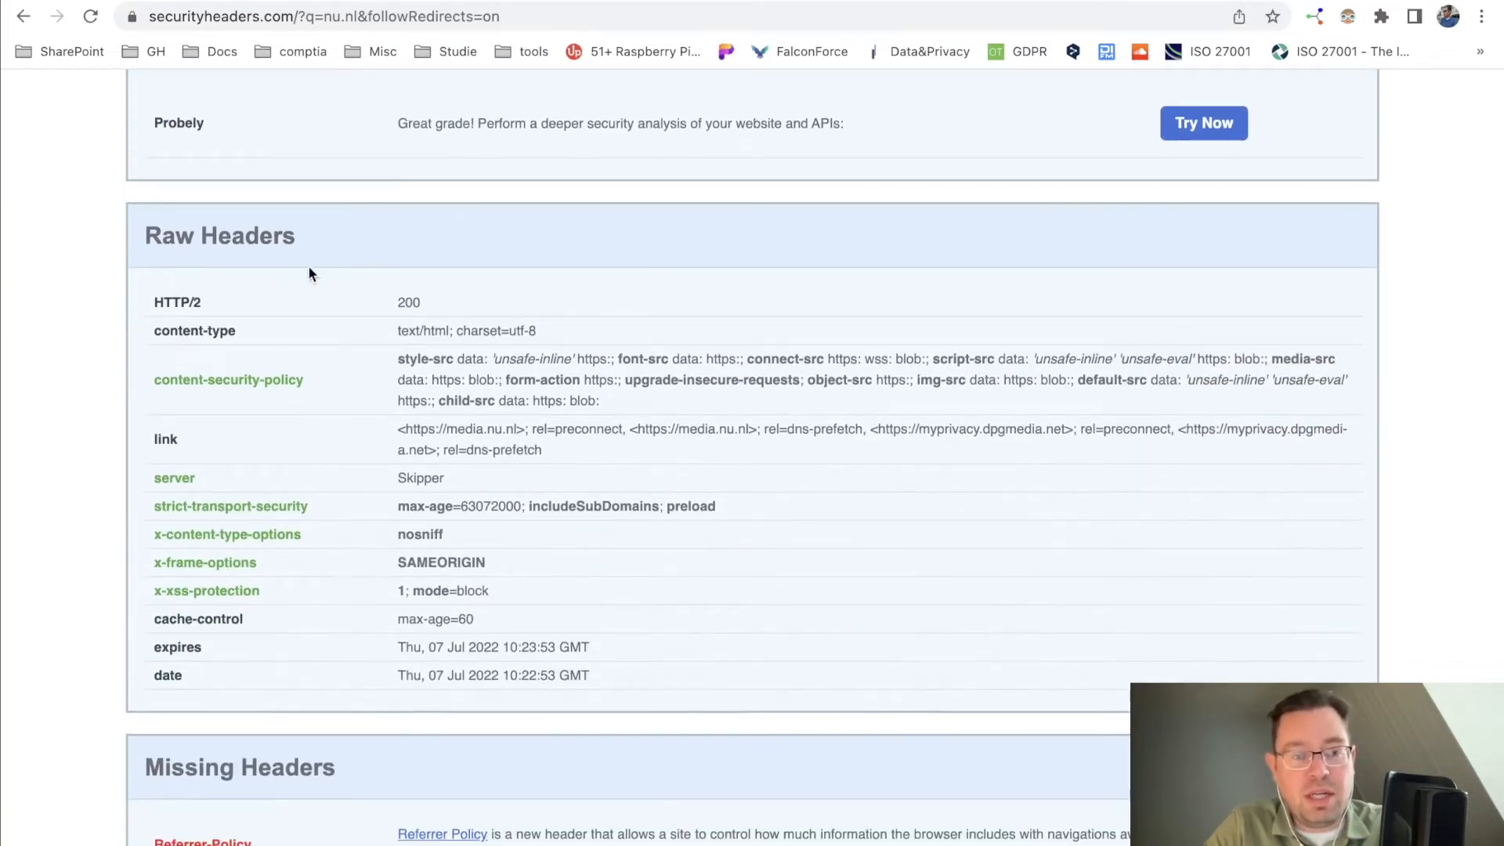
{"action": "scroll", "scroll_direction": "down", "scroll_amount": 3}
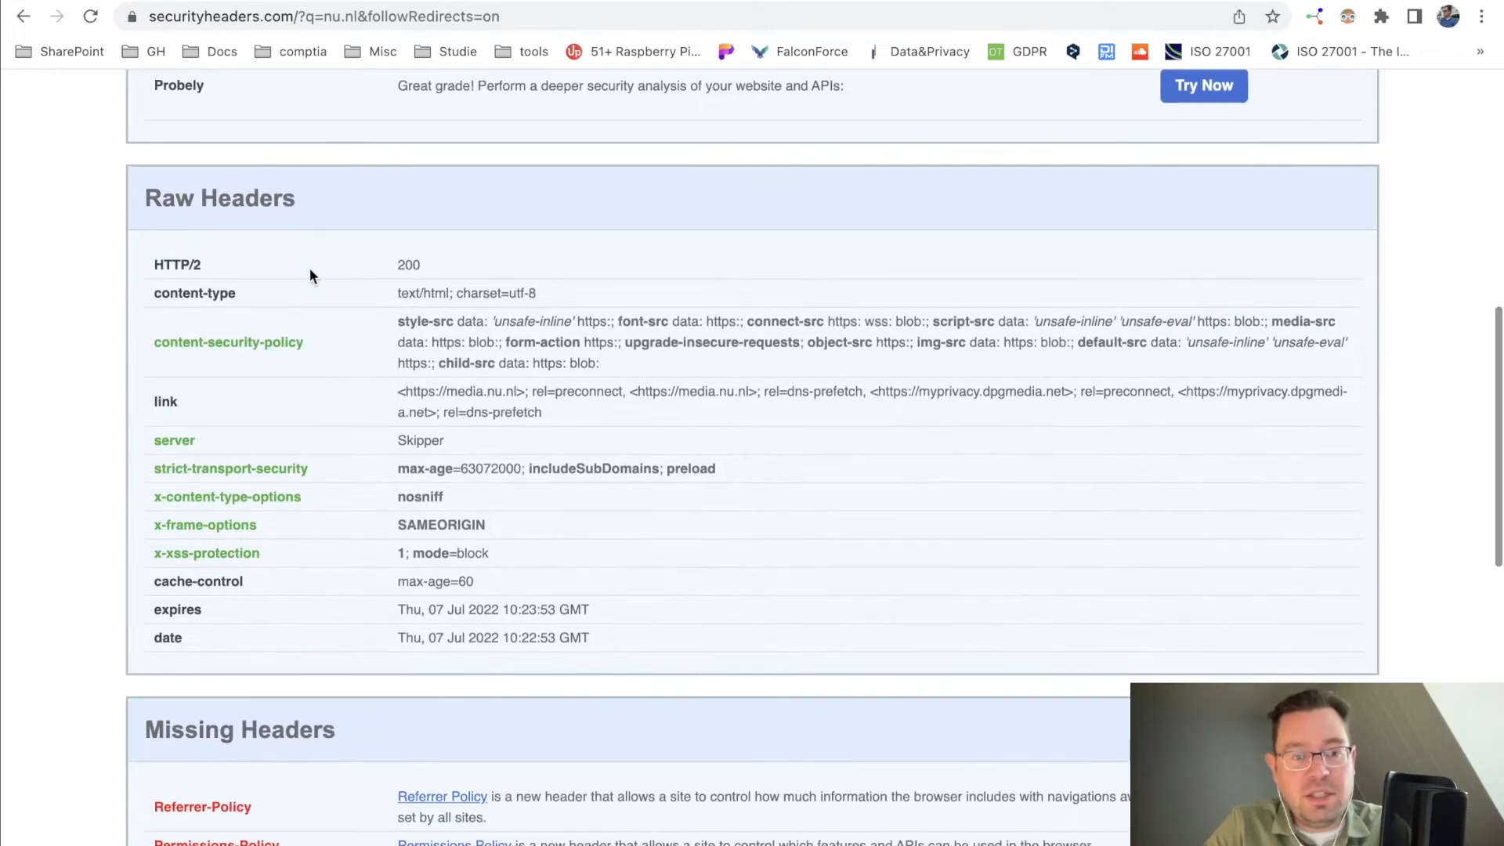
{"action": "mouse_move", "coordinate": [319, 343]}
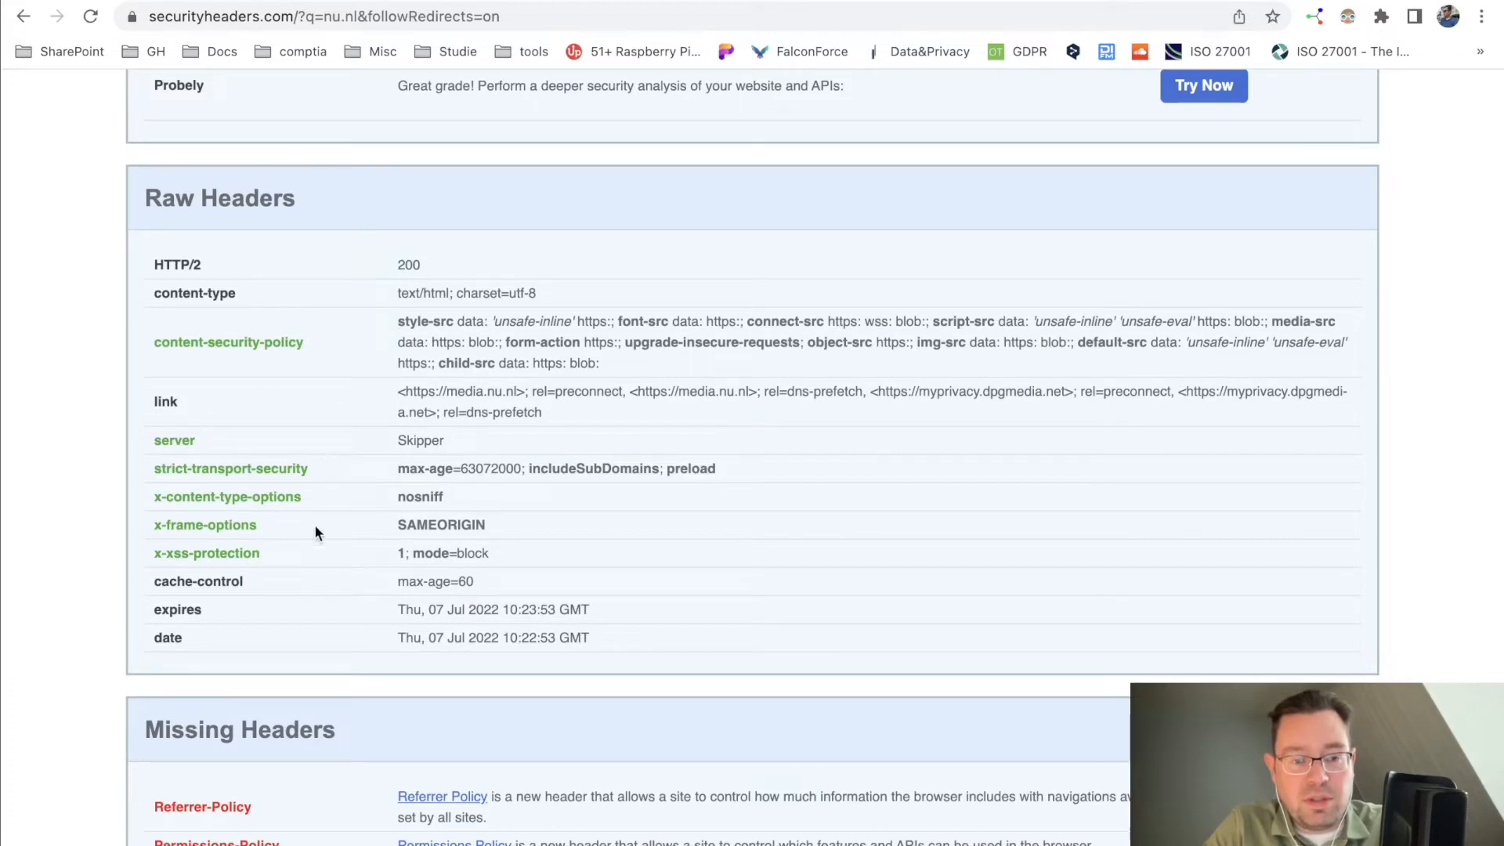
{"action": "mouse_move", "coordinate": [326, 460]}
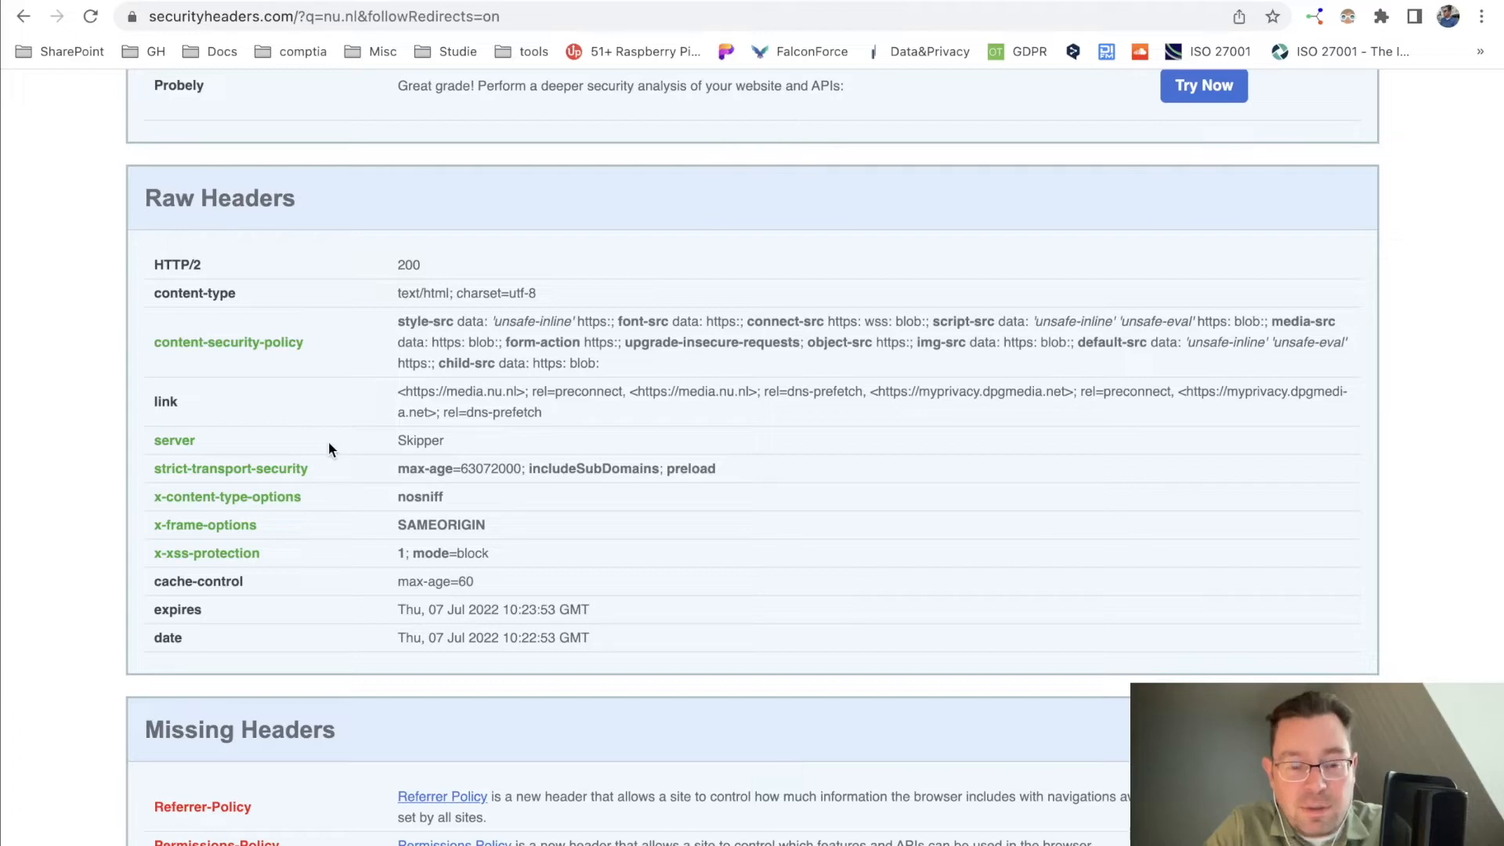
{"action": "mouse_move", "coordinate": [345, 539]}
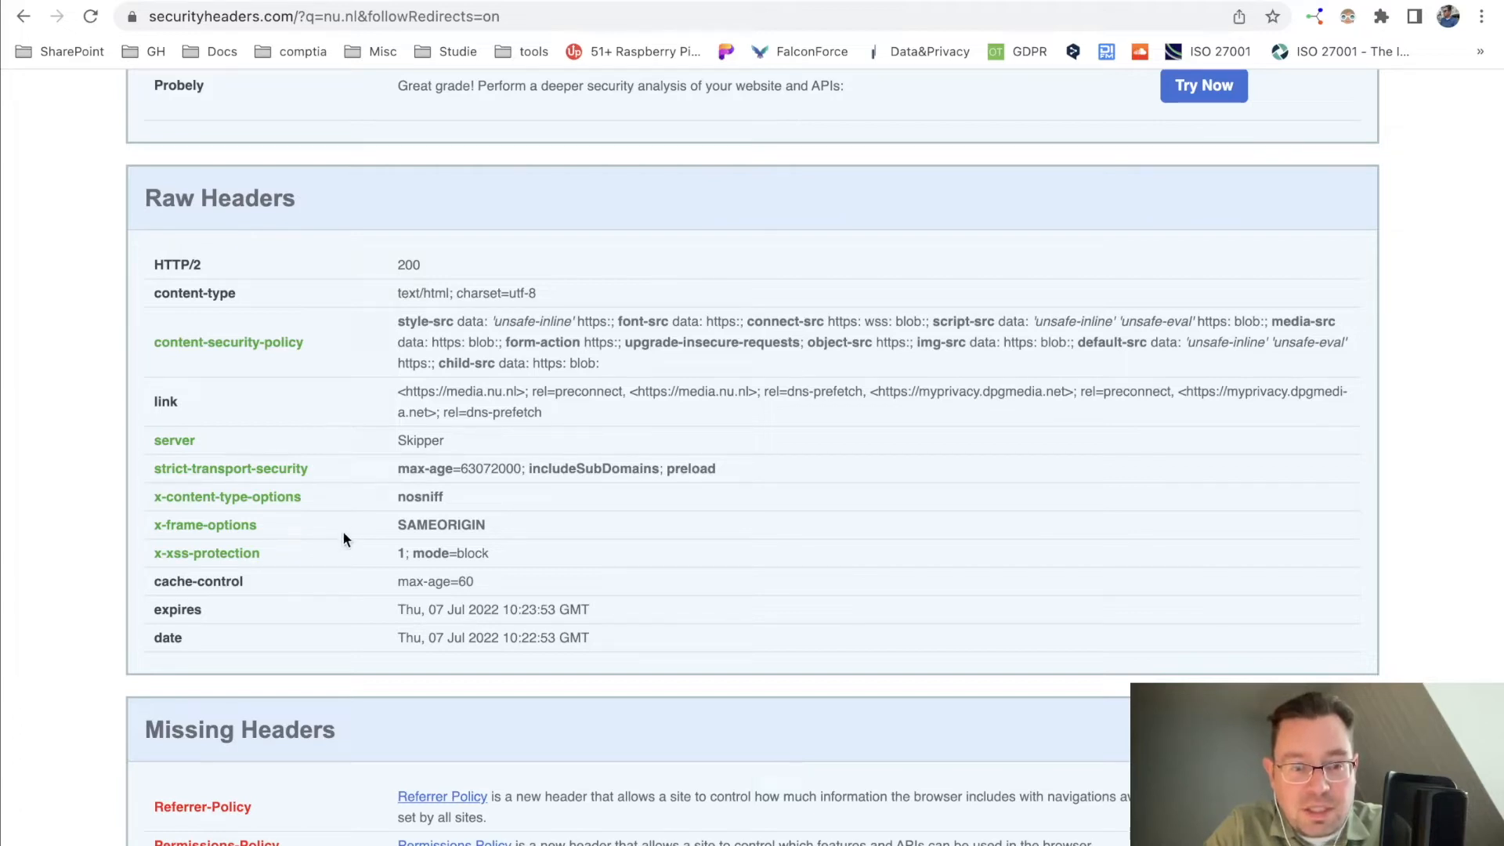
{"action": "scroll", "scroll_direction": "down", "scroll_amount": 3}
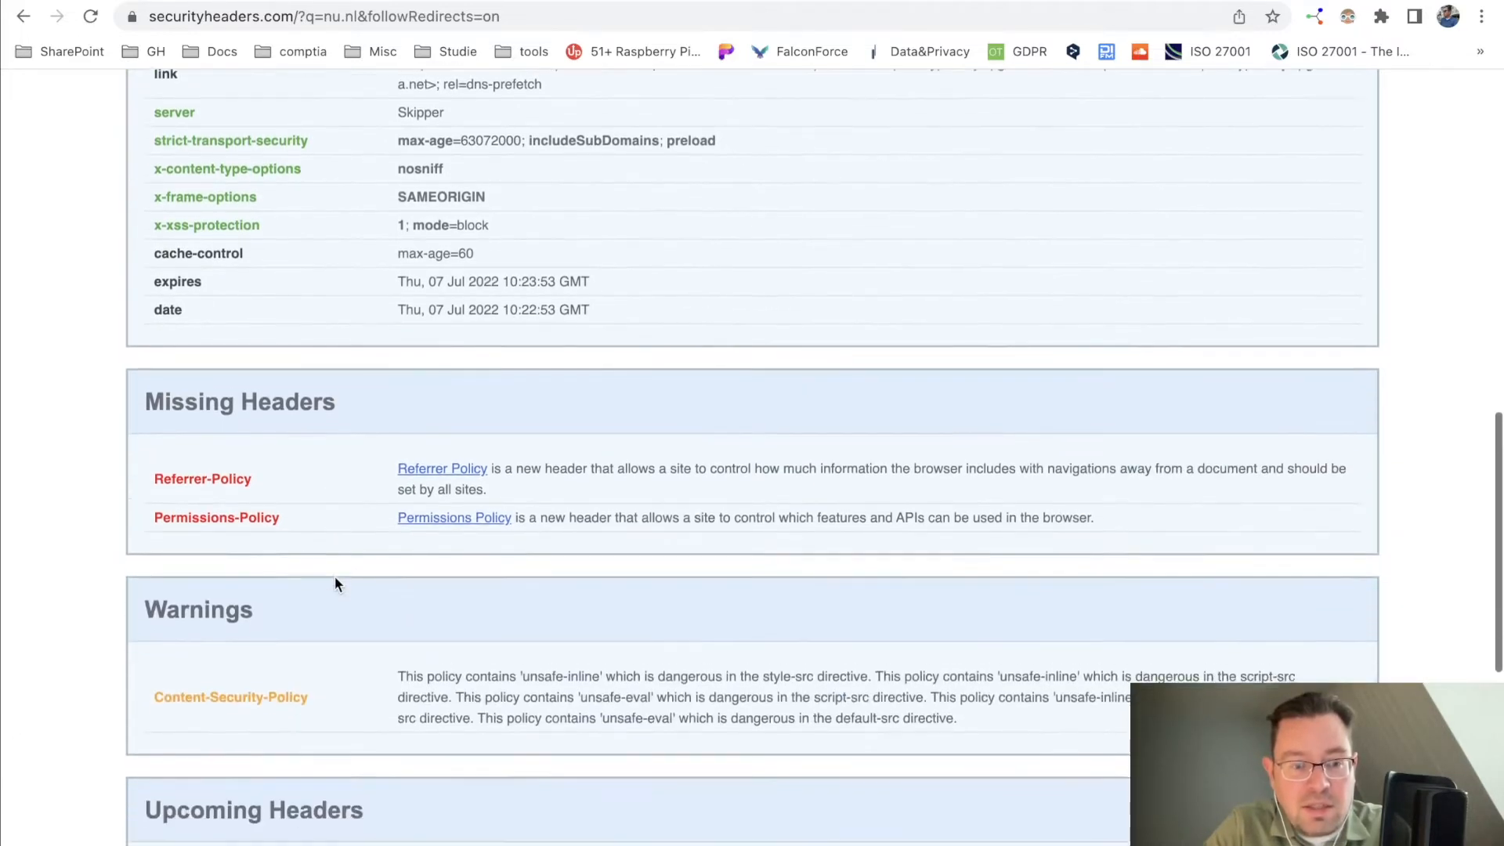
{"action": "scroll", "scroll_direction": "down", "scroll_amount": 3}
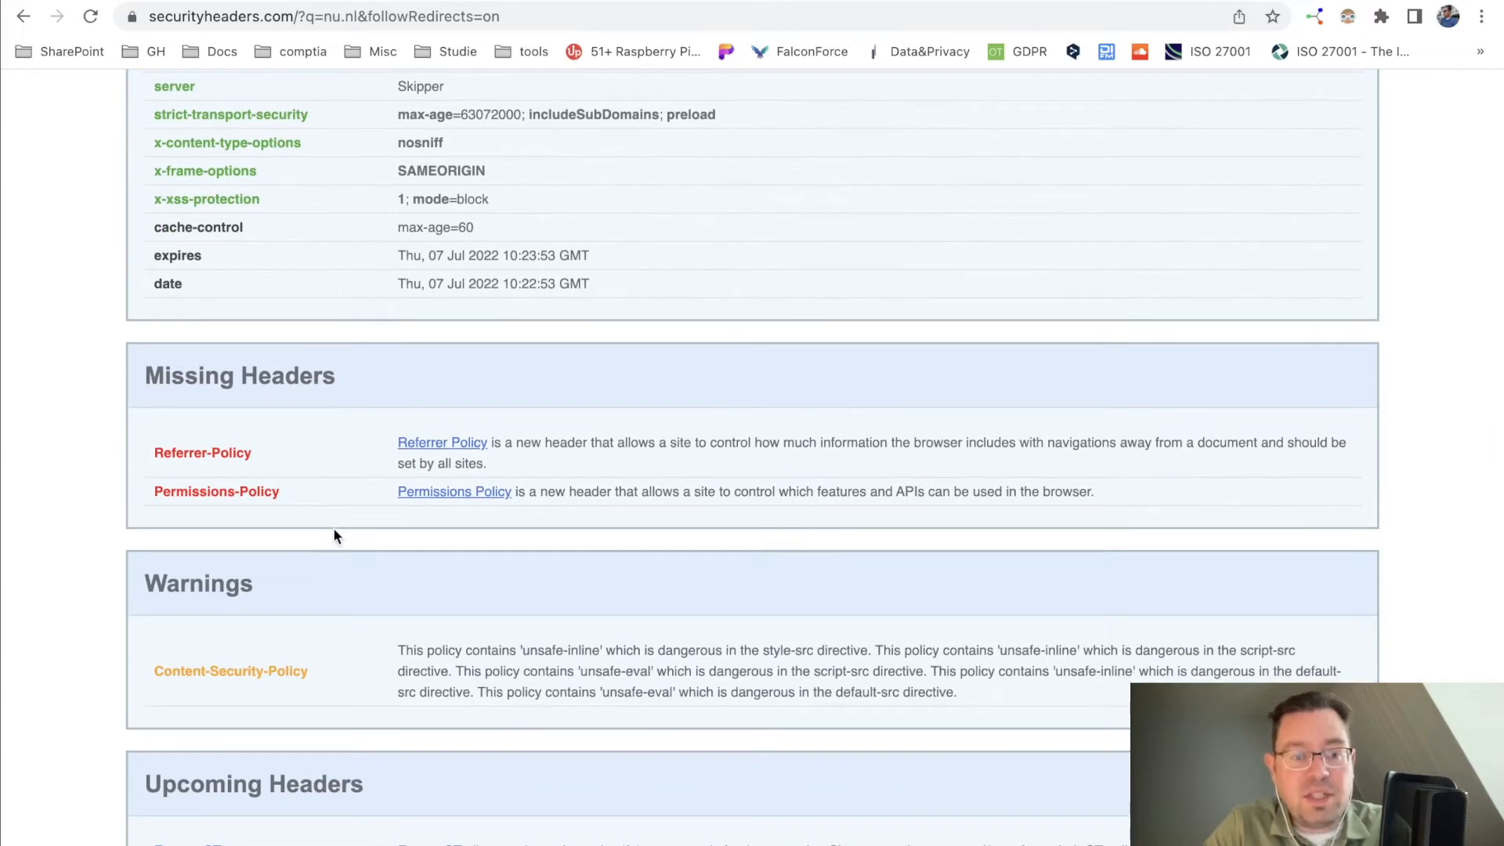
{"action": "mouse_move", "coordinate": [439, 500]}
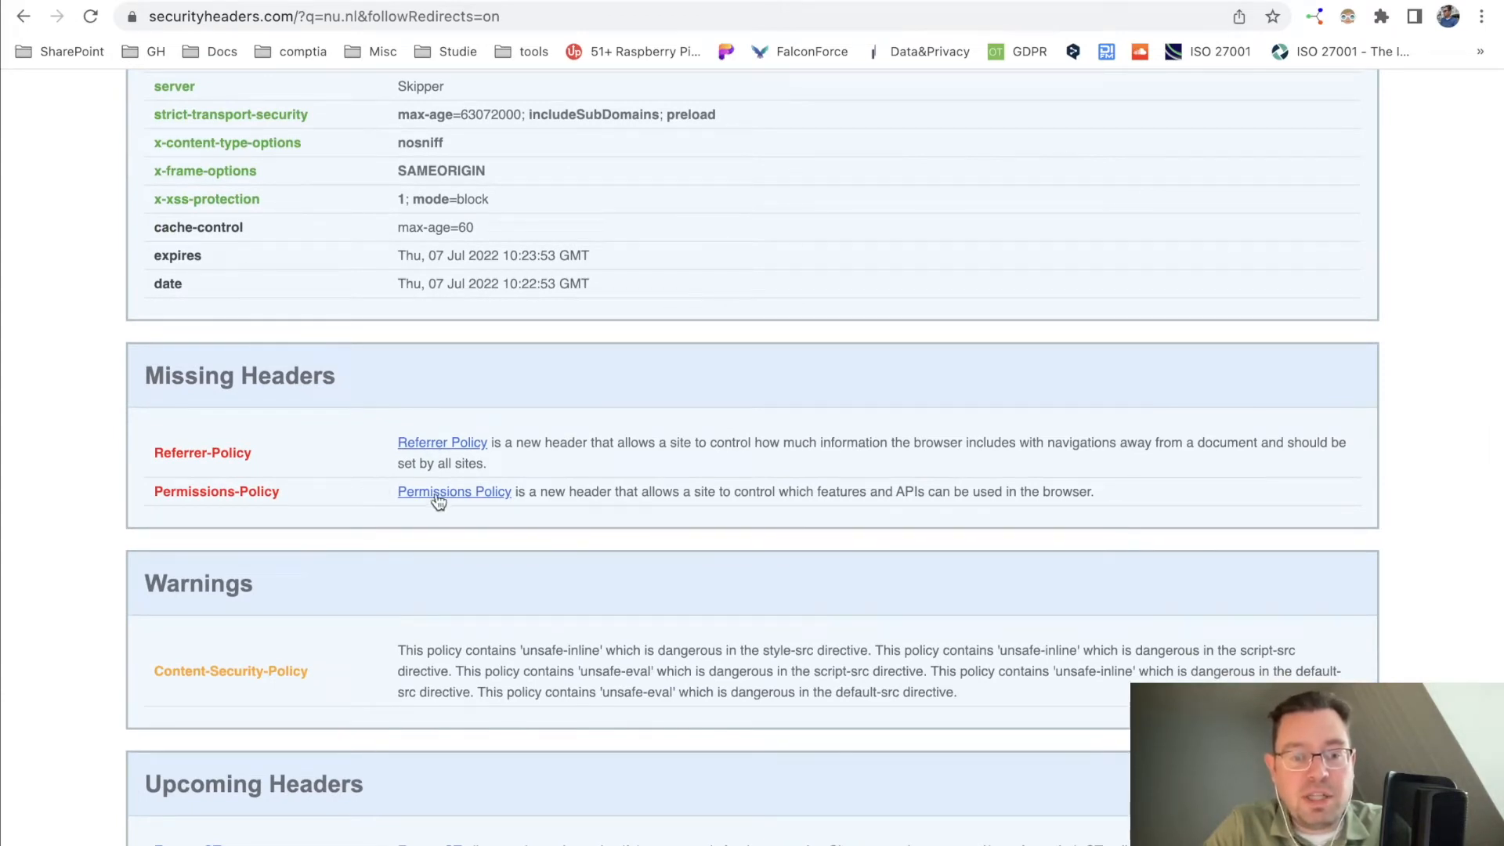
{"action": "scroll", "scroll_direction": "down", "scroll_amount": 3}
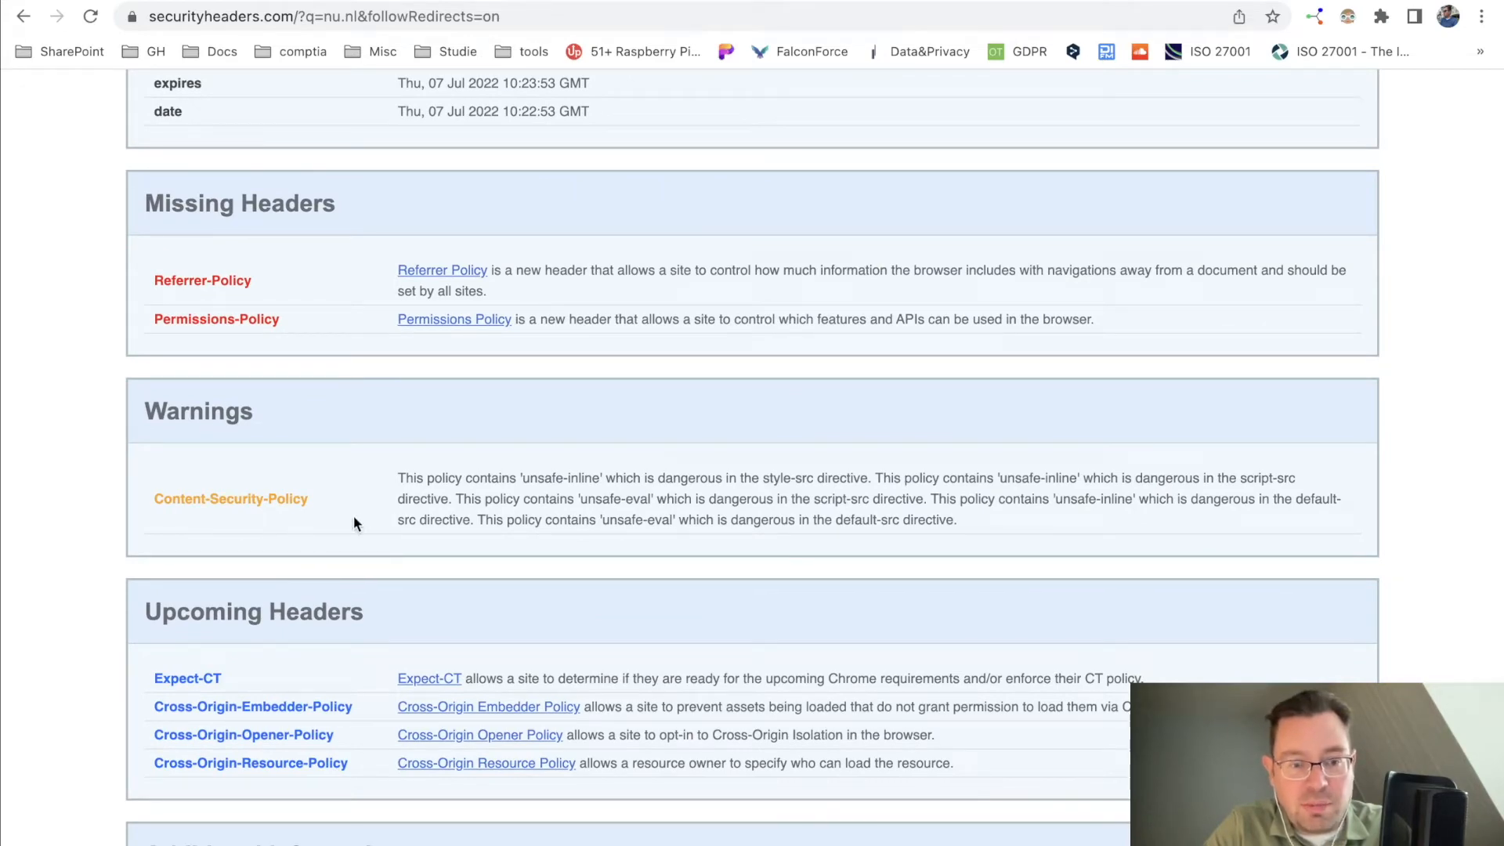
{"action": "scroll", "scroll_direction": "down", "scroll_amount": 3}
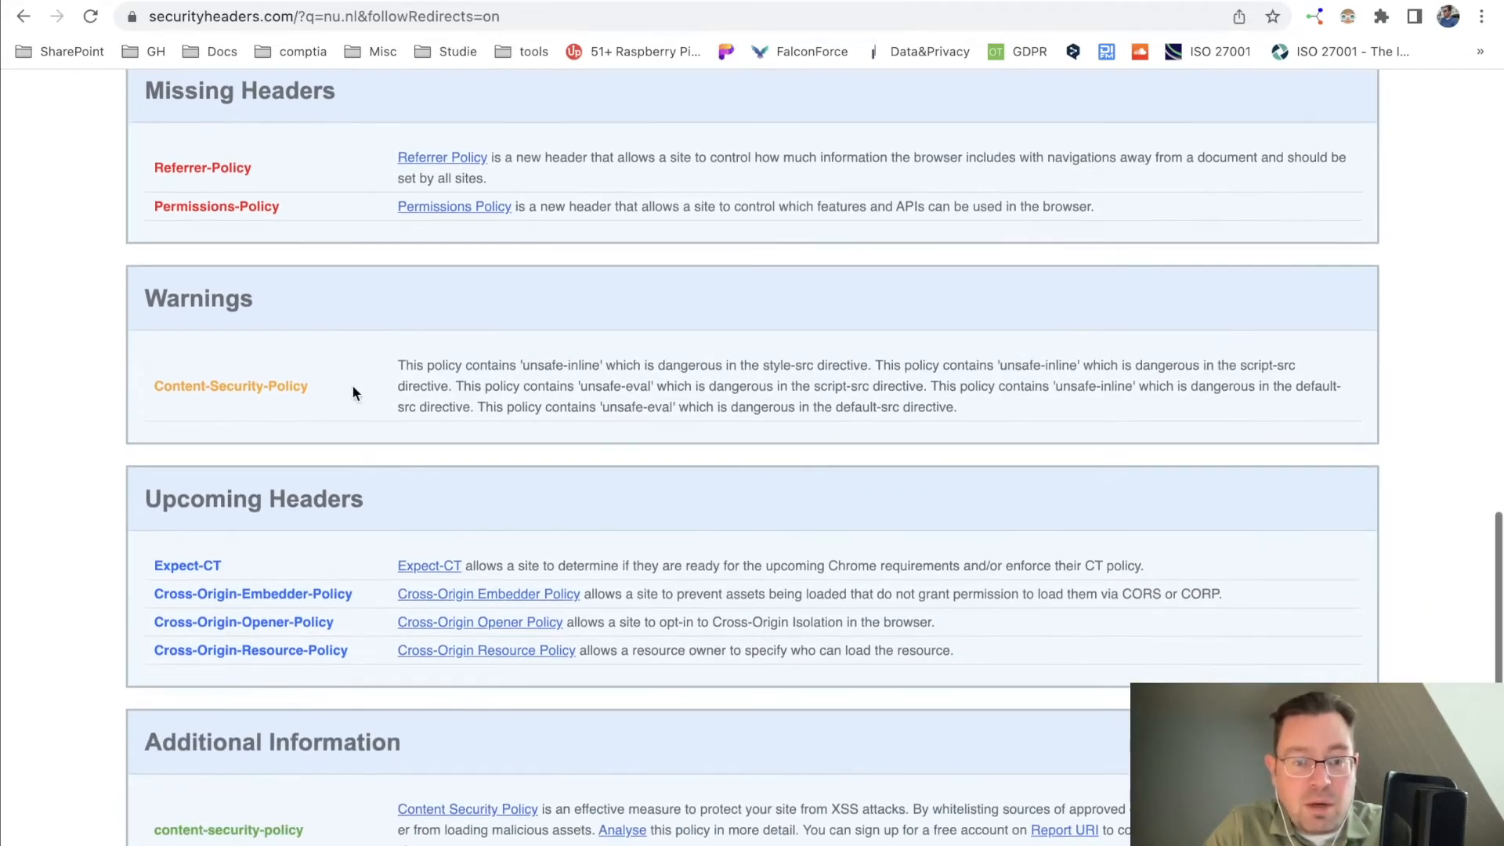
{"action": "scroll", "scroll_direction": "down", "scroll_amount": 3}
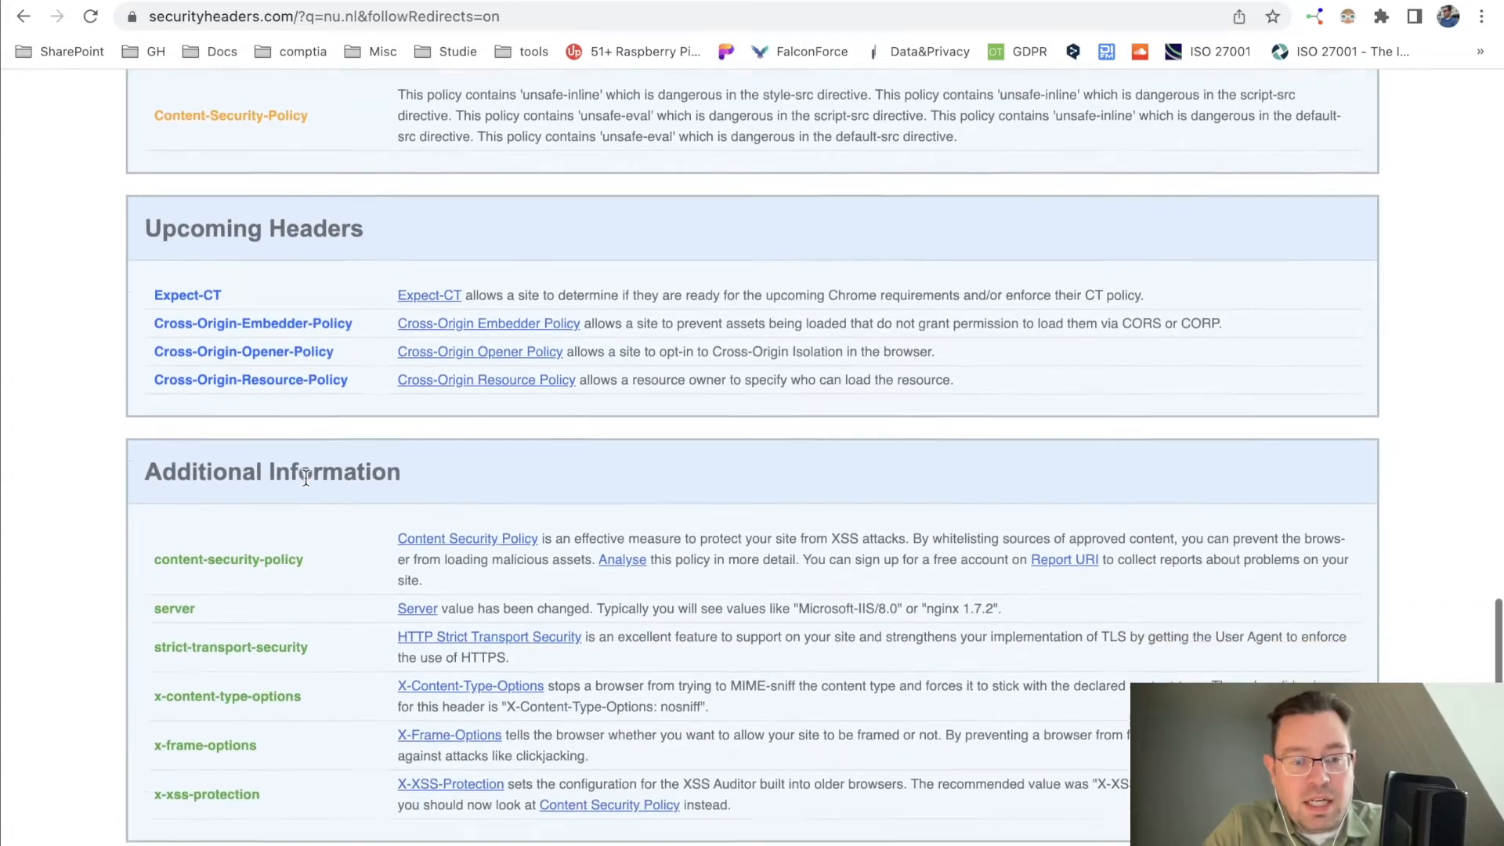
{"action": "scroll", "scroll_direction": "down", "scroll_amount": 3}
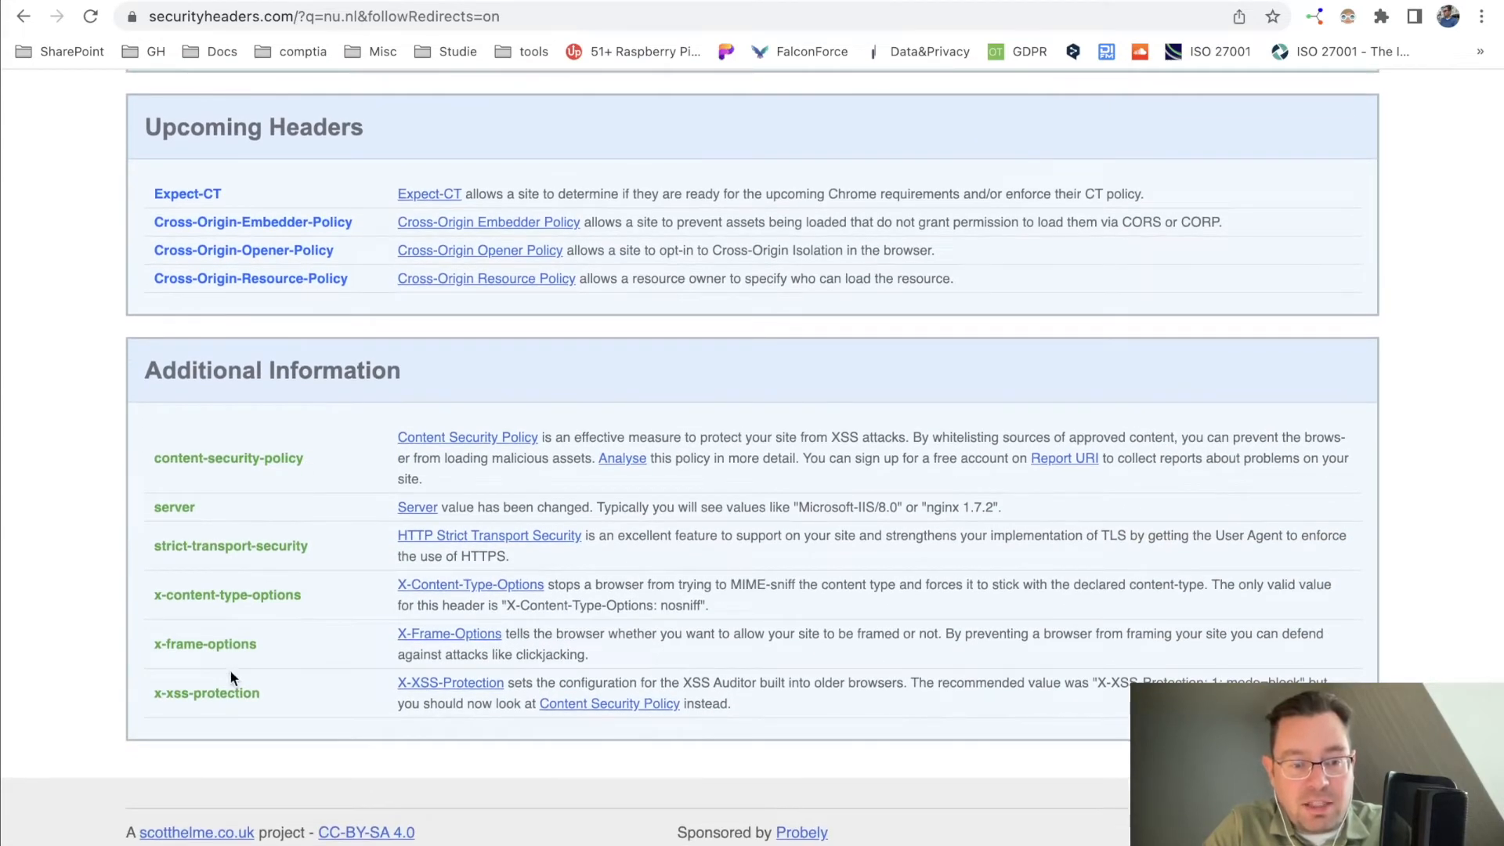
{"action": "mouse_move", "coordinate": [602, 653]}
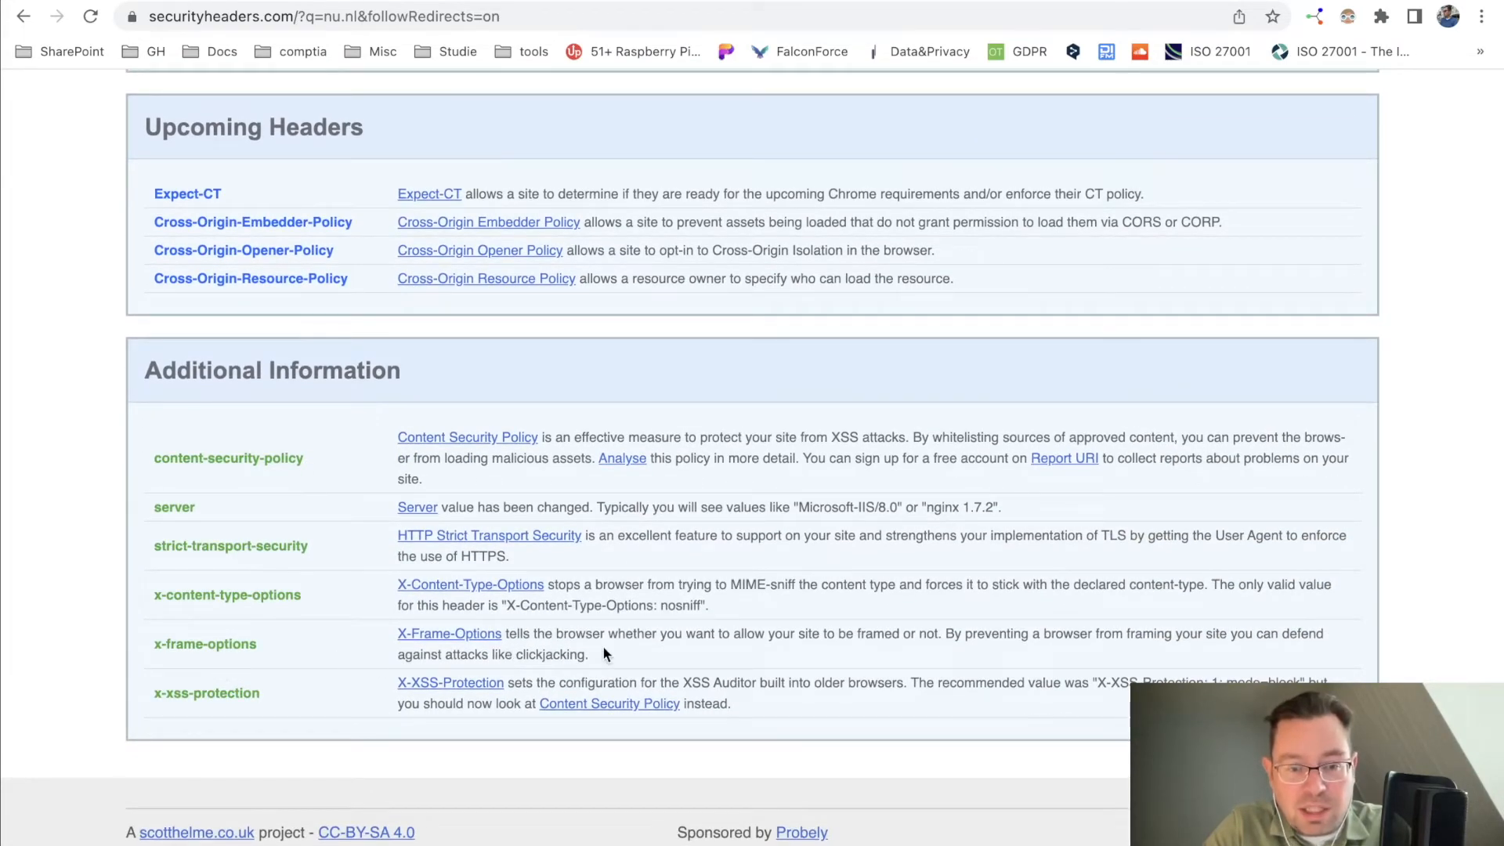
{"action": "mouse_move", "coordinate": [738, 658]}
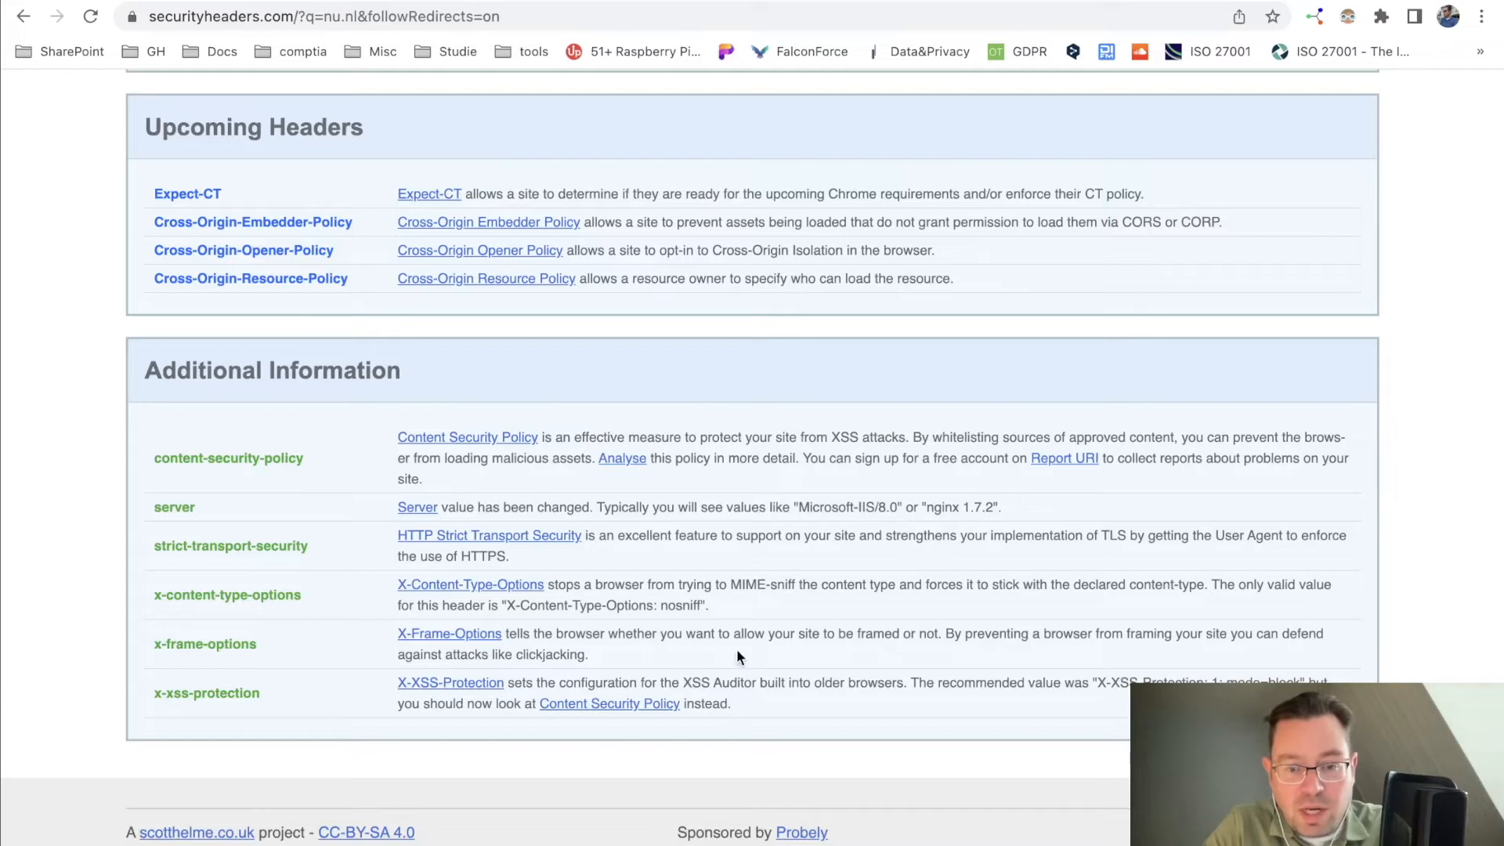
{"action": "mouse_move", "coordinate": [978, 652]}
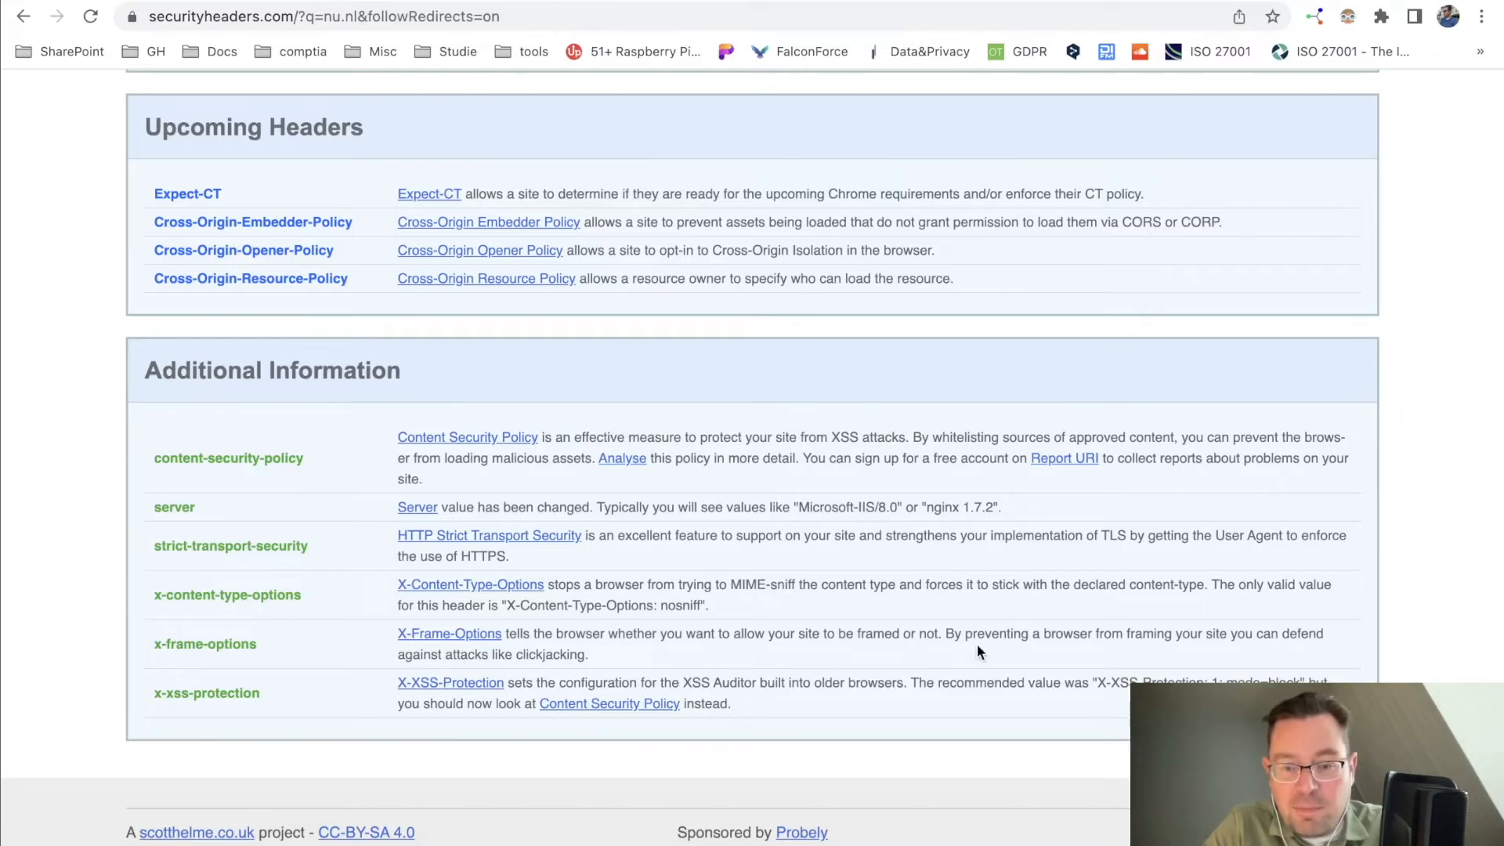
{"action": "mouse_move", "coordinate": [1170, 641]}
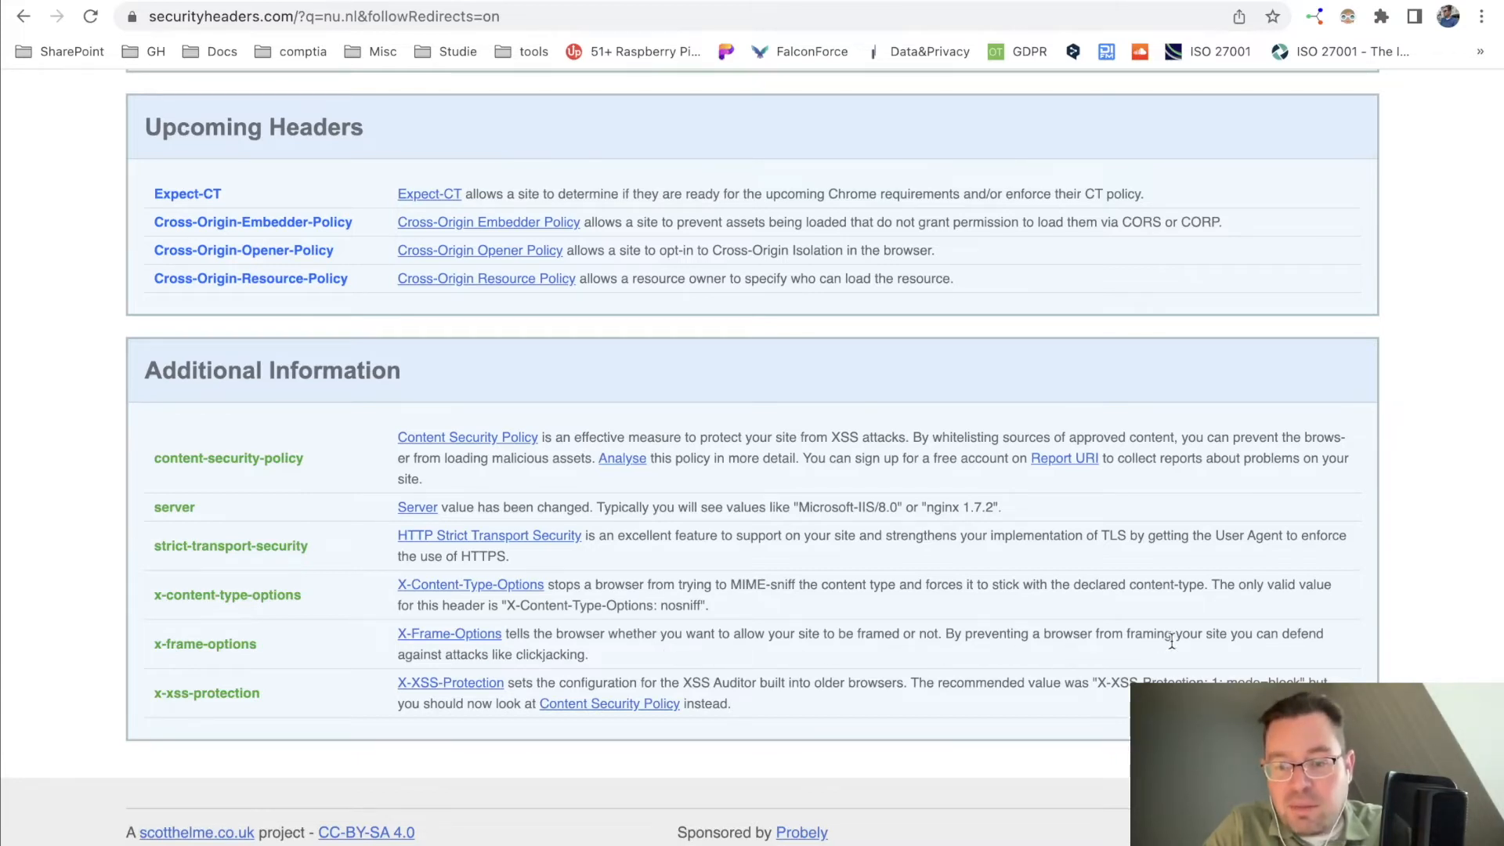
{"action": "mouse_move", "coordinate": [456, 655]}
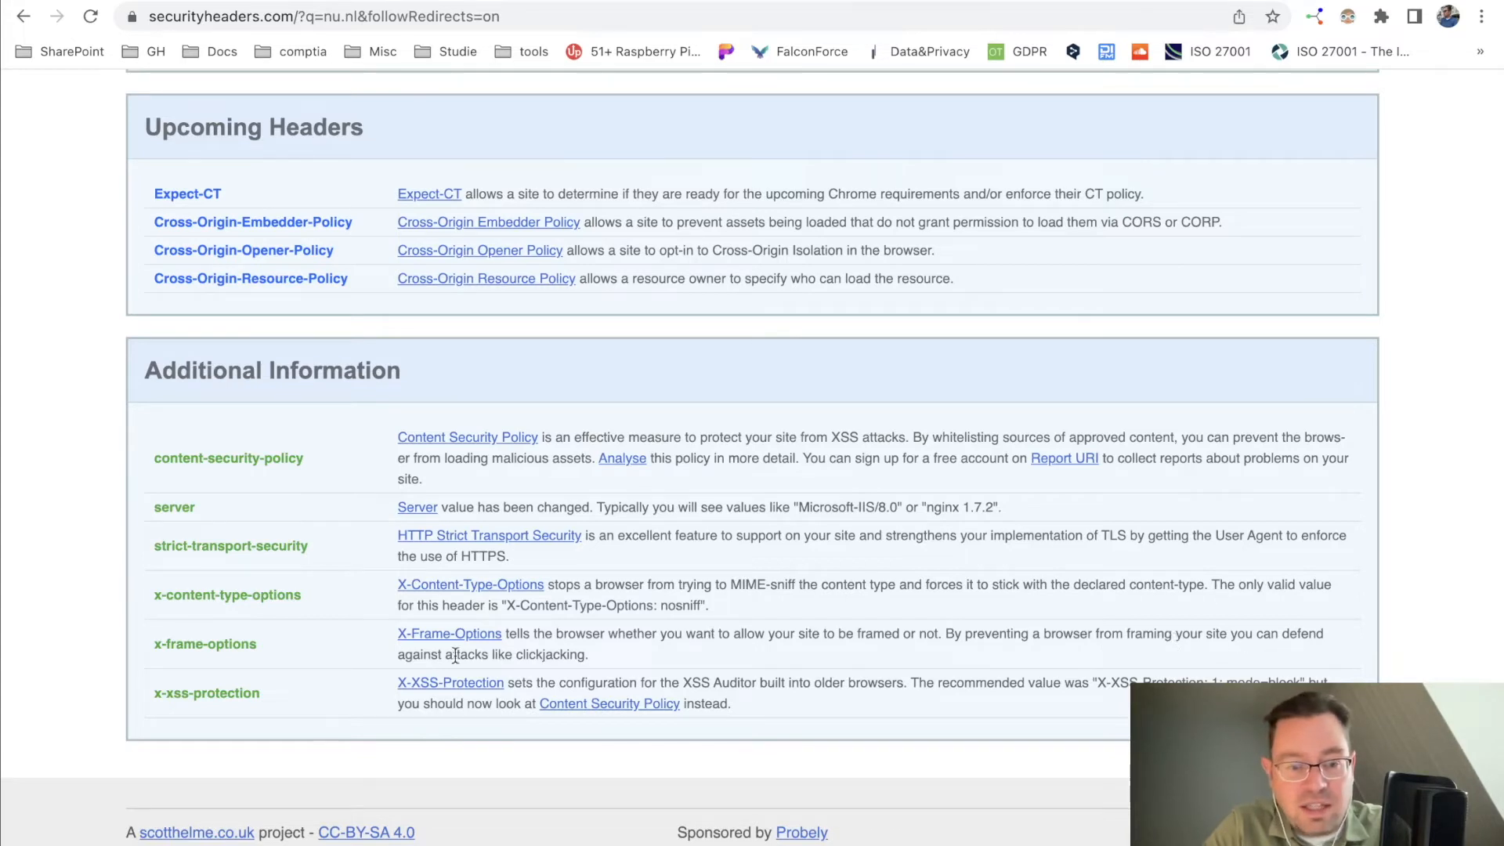
{"action": "mouse_move", "coordinate": [661, 638]}
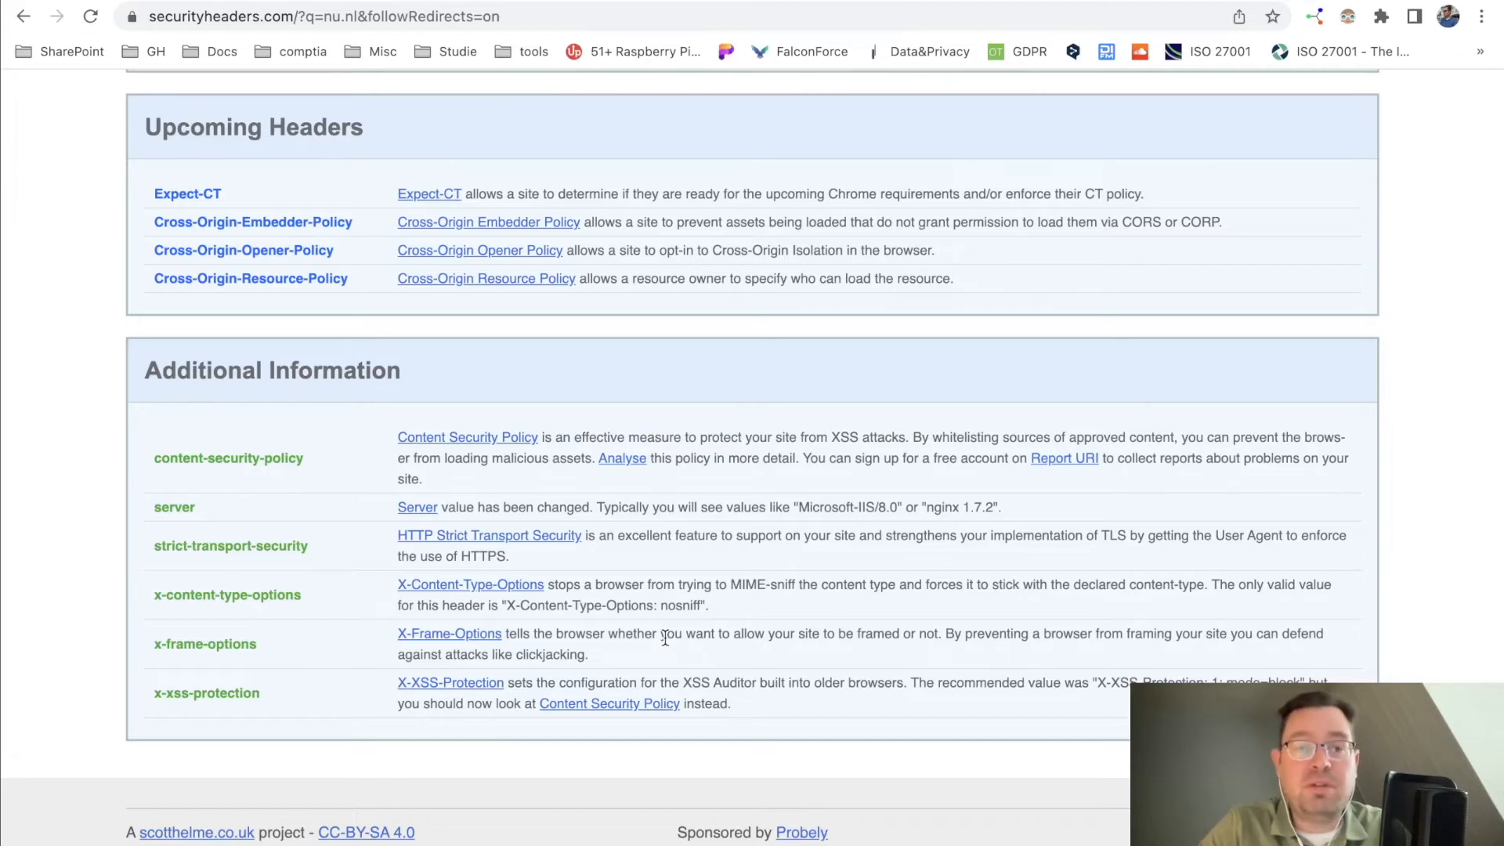
{"action": "scroll", "scroll_direction": "up", "scroll_amount": 3}
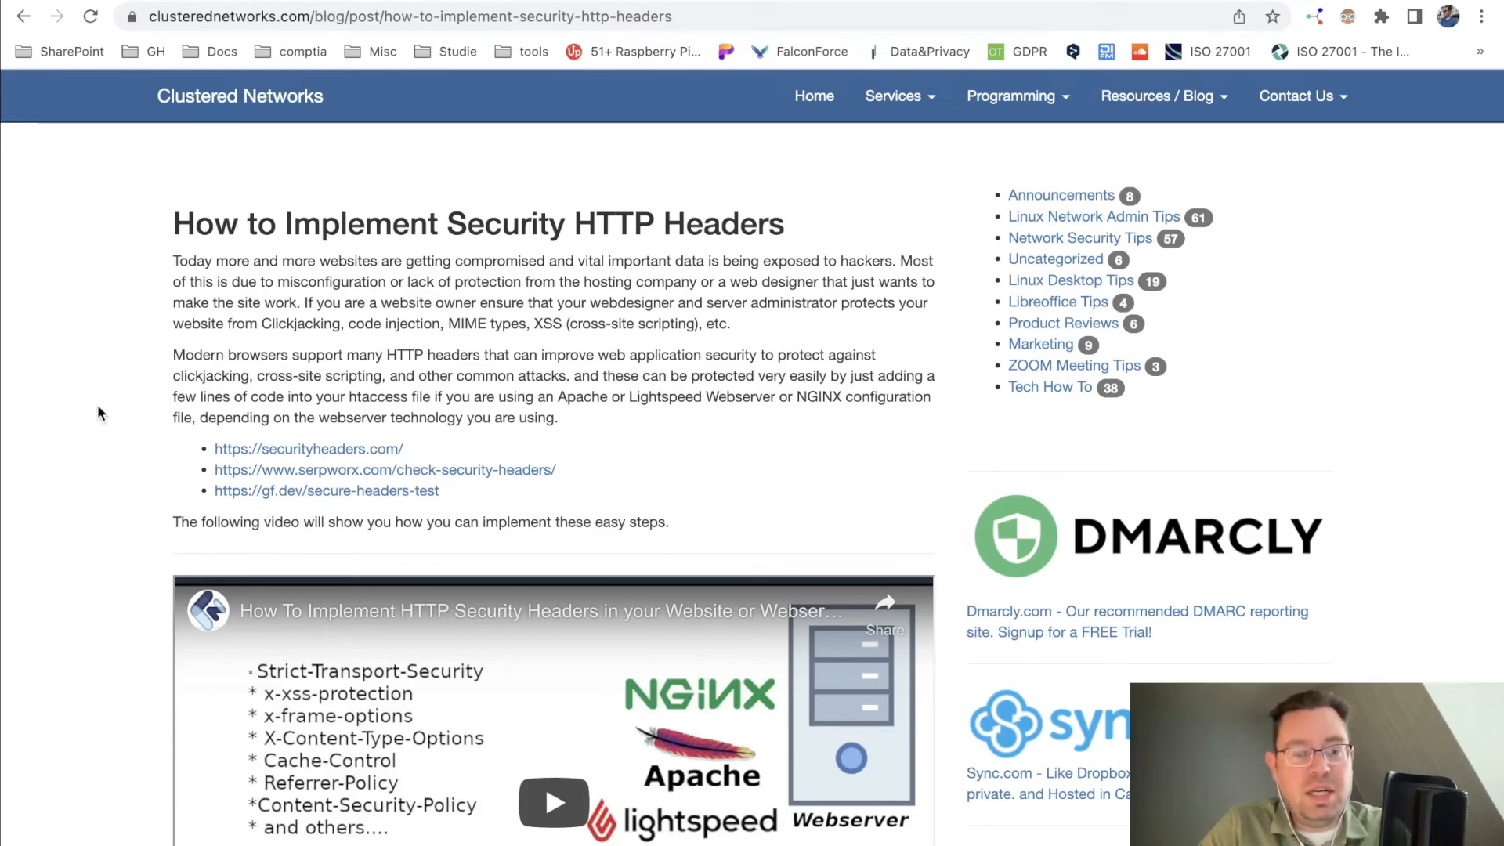
- Reach the Apache/Lightspeed header block, highlighting 'htaccess' in the backup advice on the way
{"action": "scroll", "scroll_direction": "down", "scroll_amount": 3}
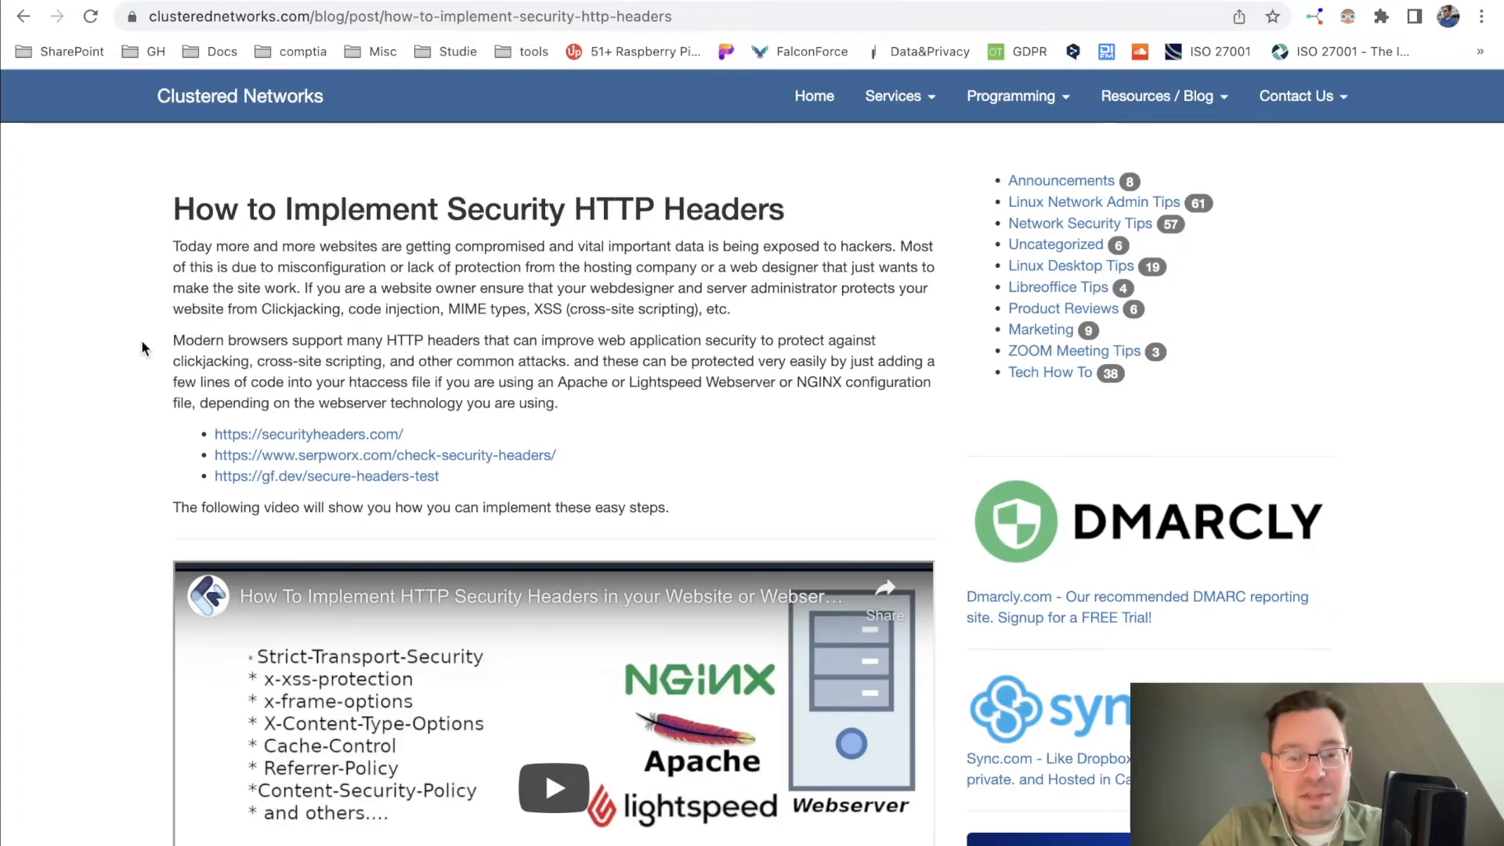
{"action": "scroll", "scroll_direction": "down", "scroll_amount": 3}
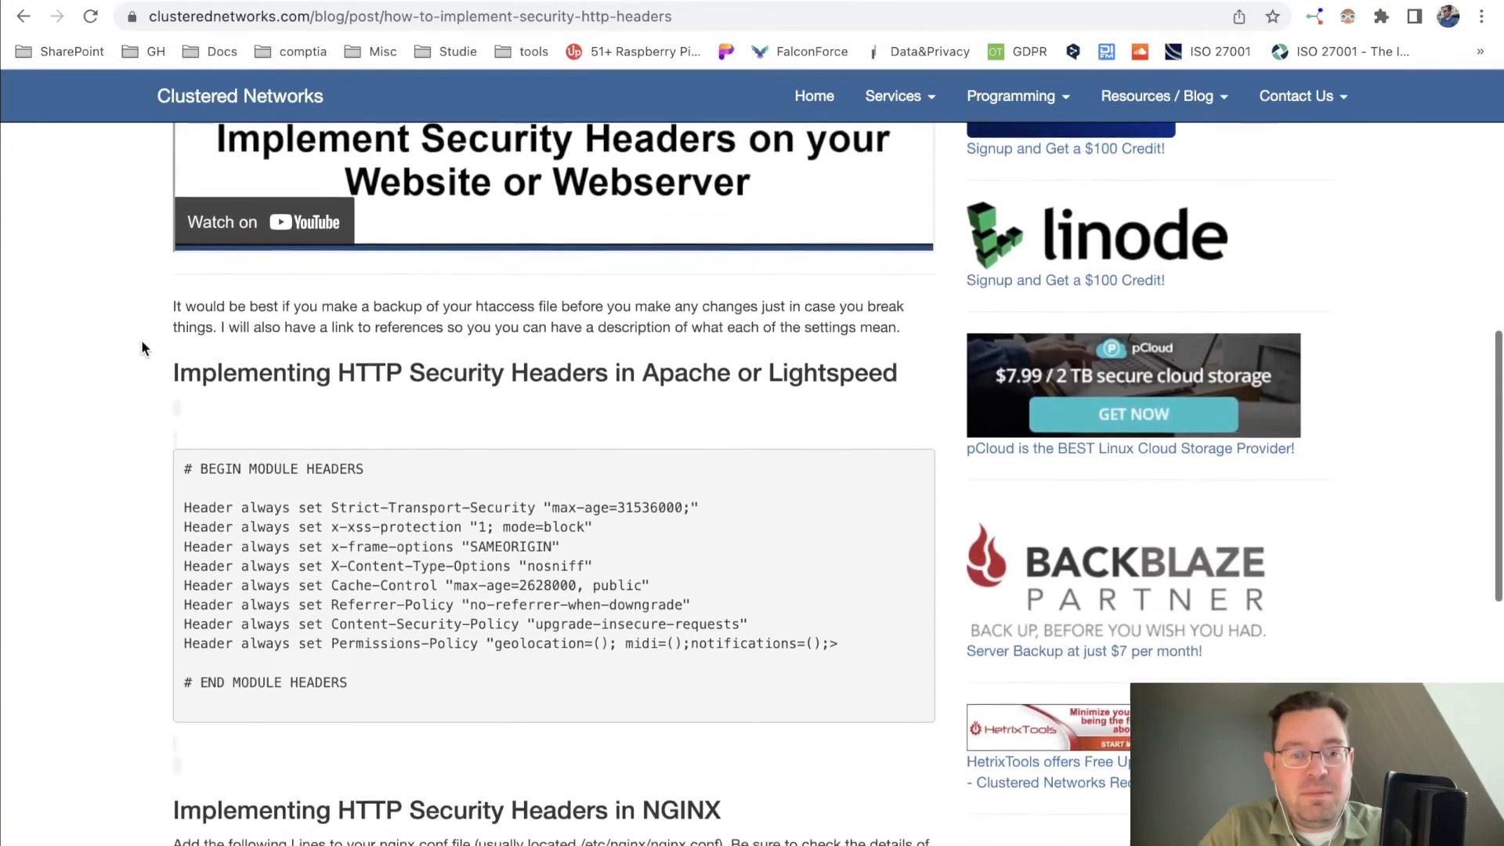
{"action": "scroll", "scroll_direction": "down", "scroll_amount": 3}
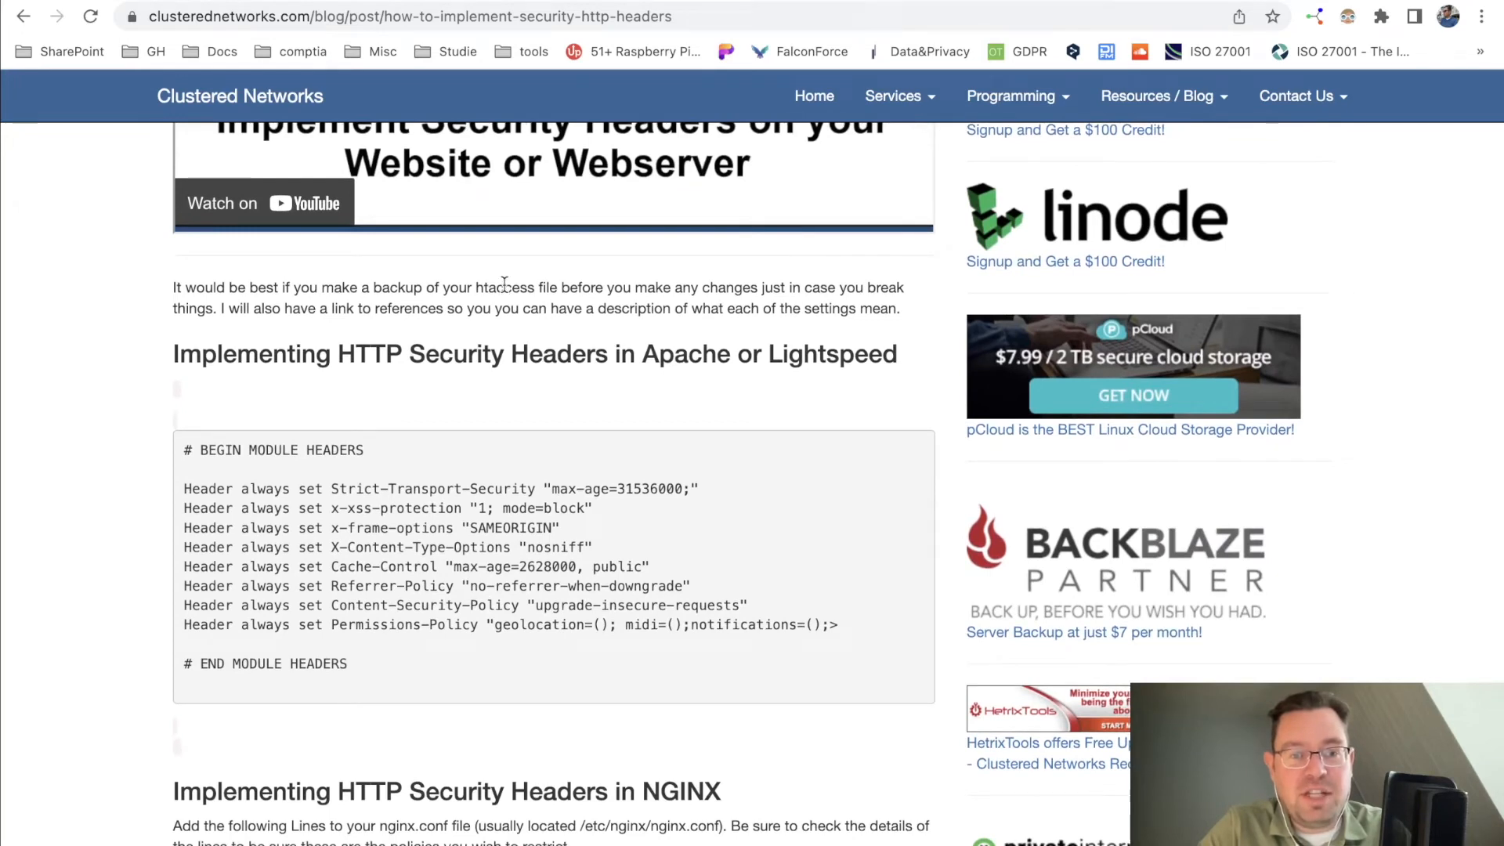
{"action": "double_click", "coordinate": [504, 287]}
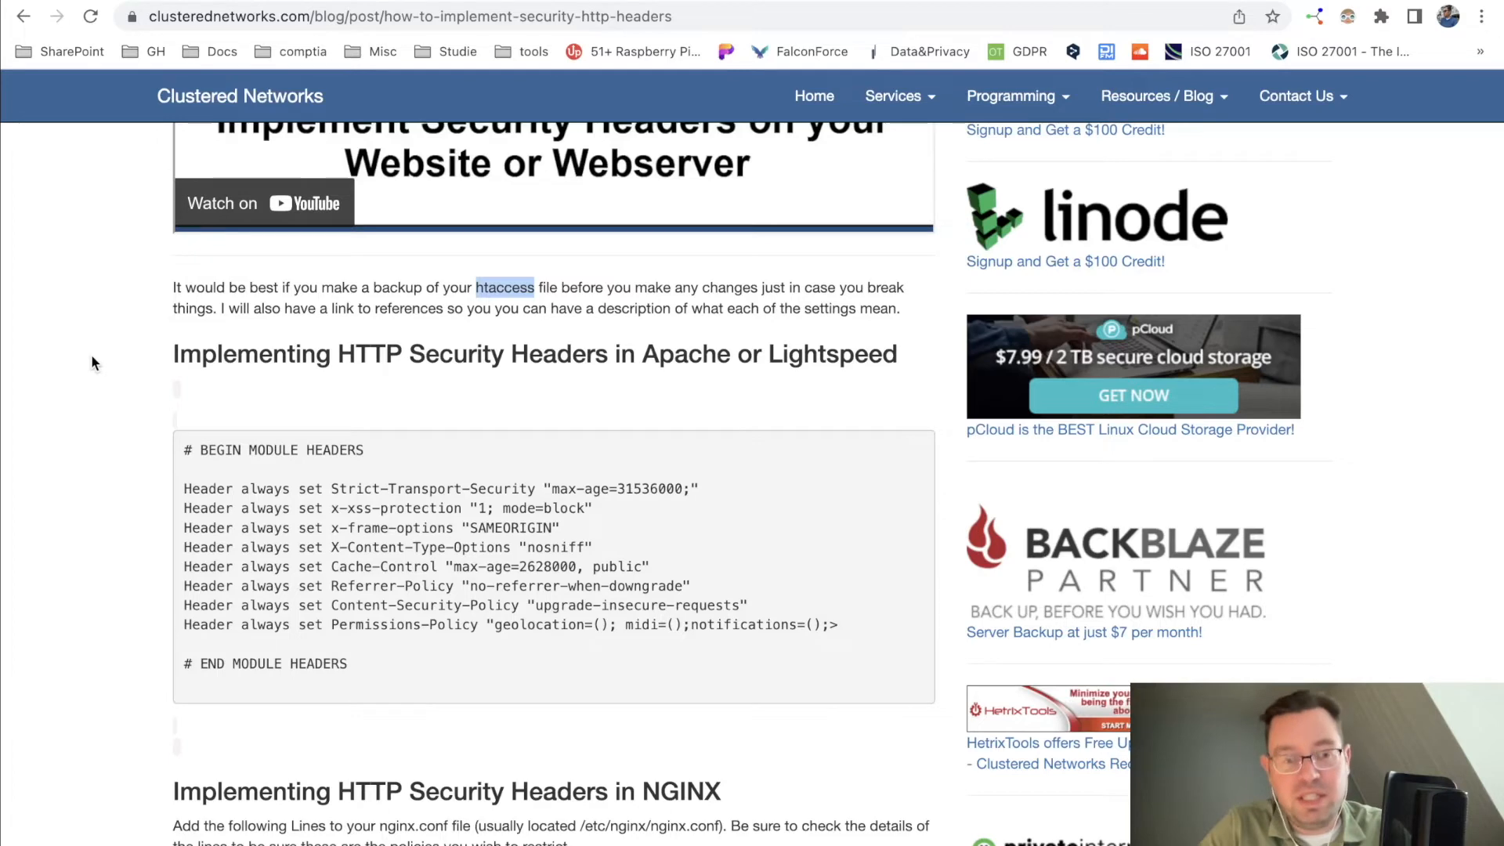
{"action": "scroll", "scroll_direction": "down", "scroll_amount": 3}
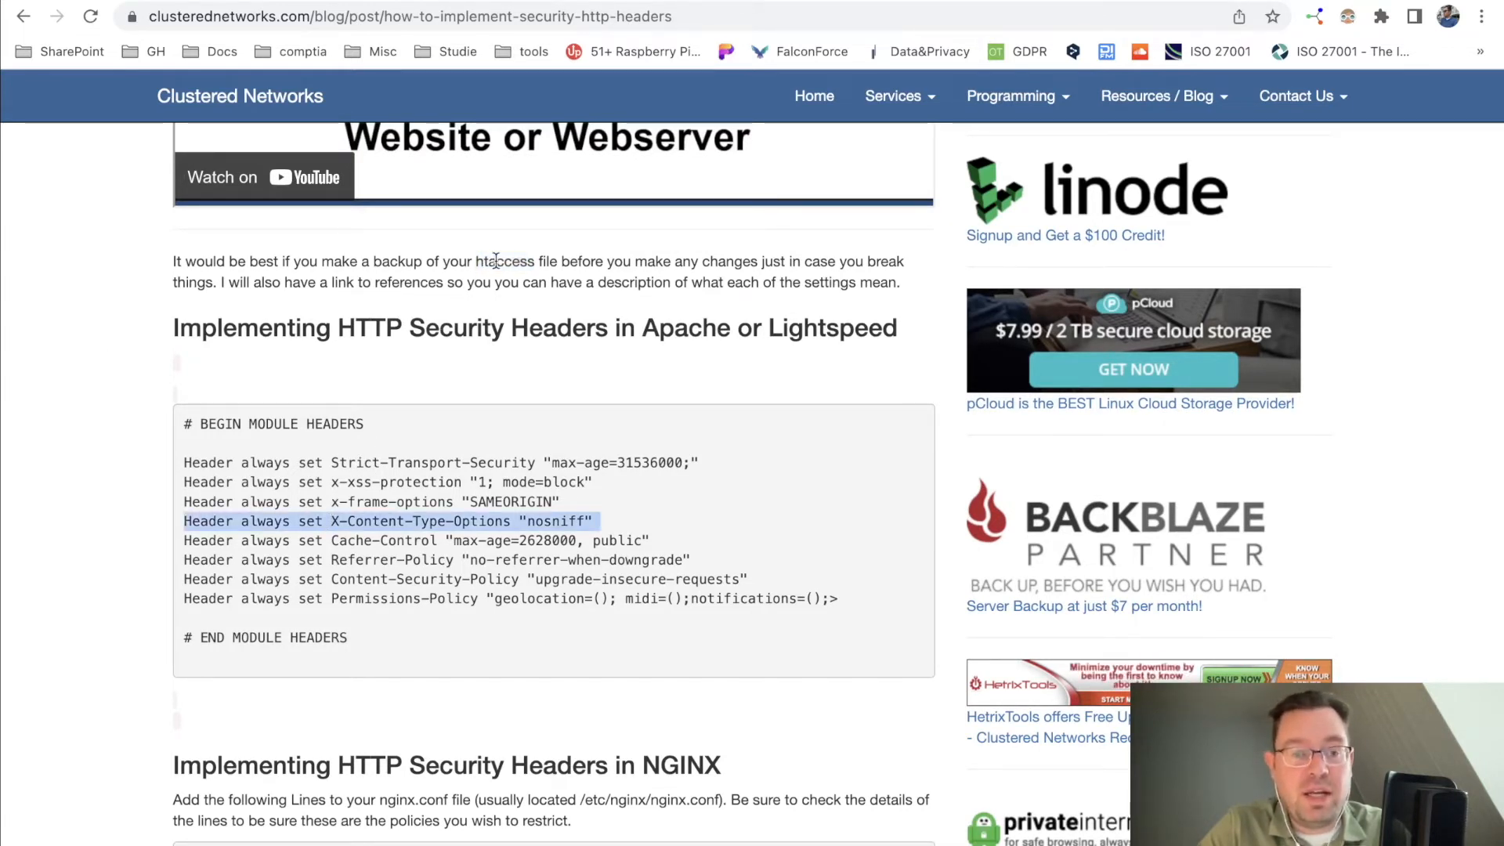
{"action": "scroll", "scroll_direction": "down", "scroll_amount": 3}
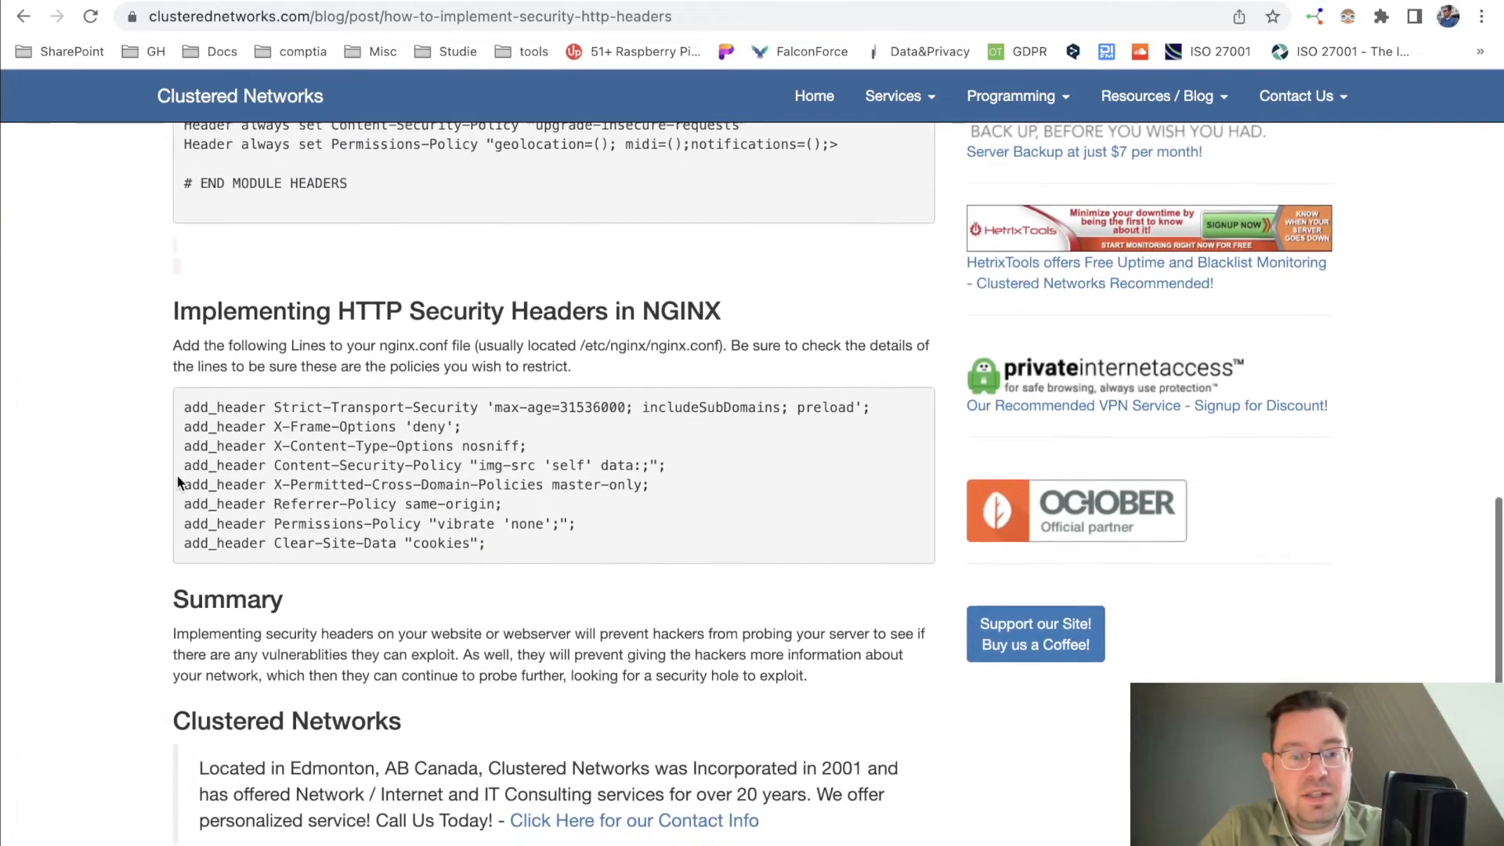
{"action": "scroll", "scroll_direction": "down", "scroll_amount": 3}
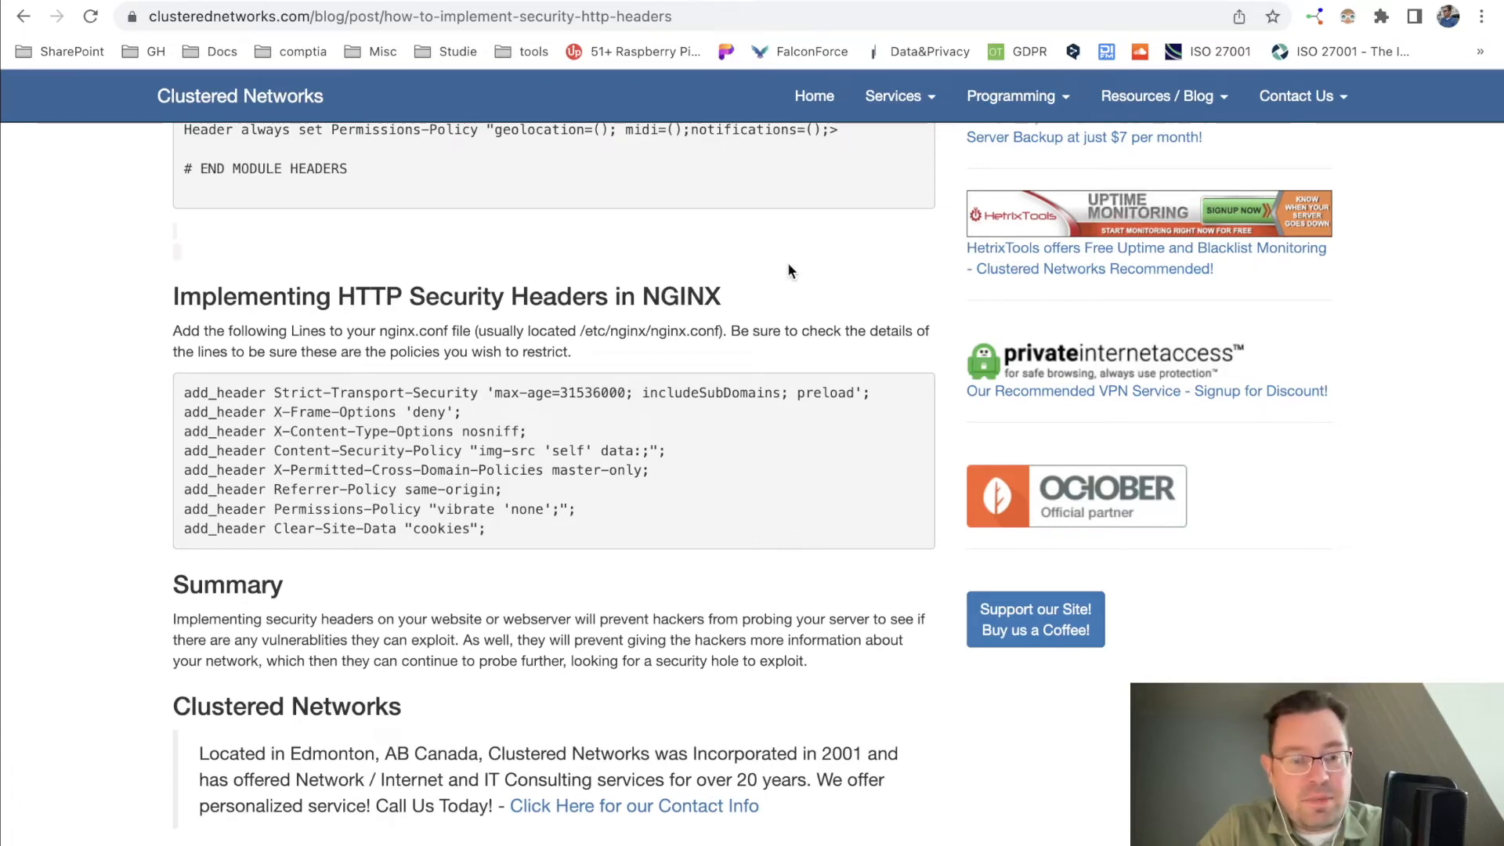
{"action": "scroll", "scroll_direction": "down", "scroll_amount": 3}
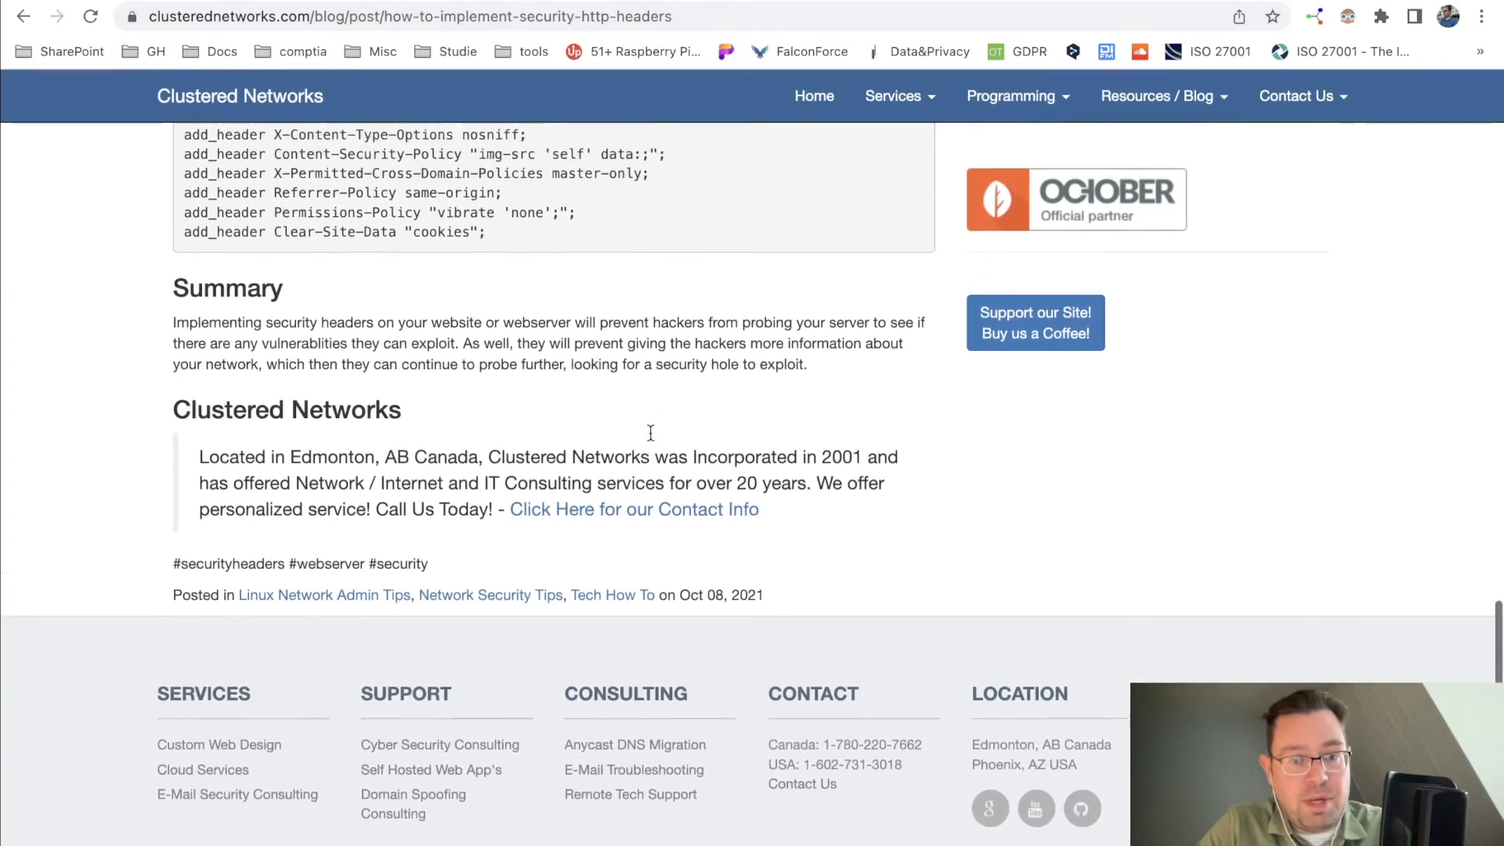
{"action": "scroll", "scroll_direction": "up", "scroll_amount": 3}
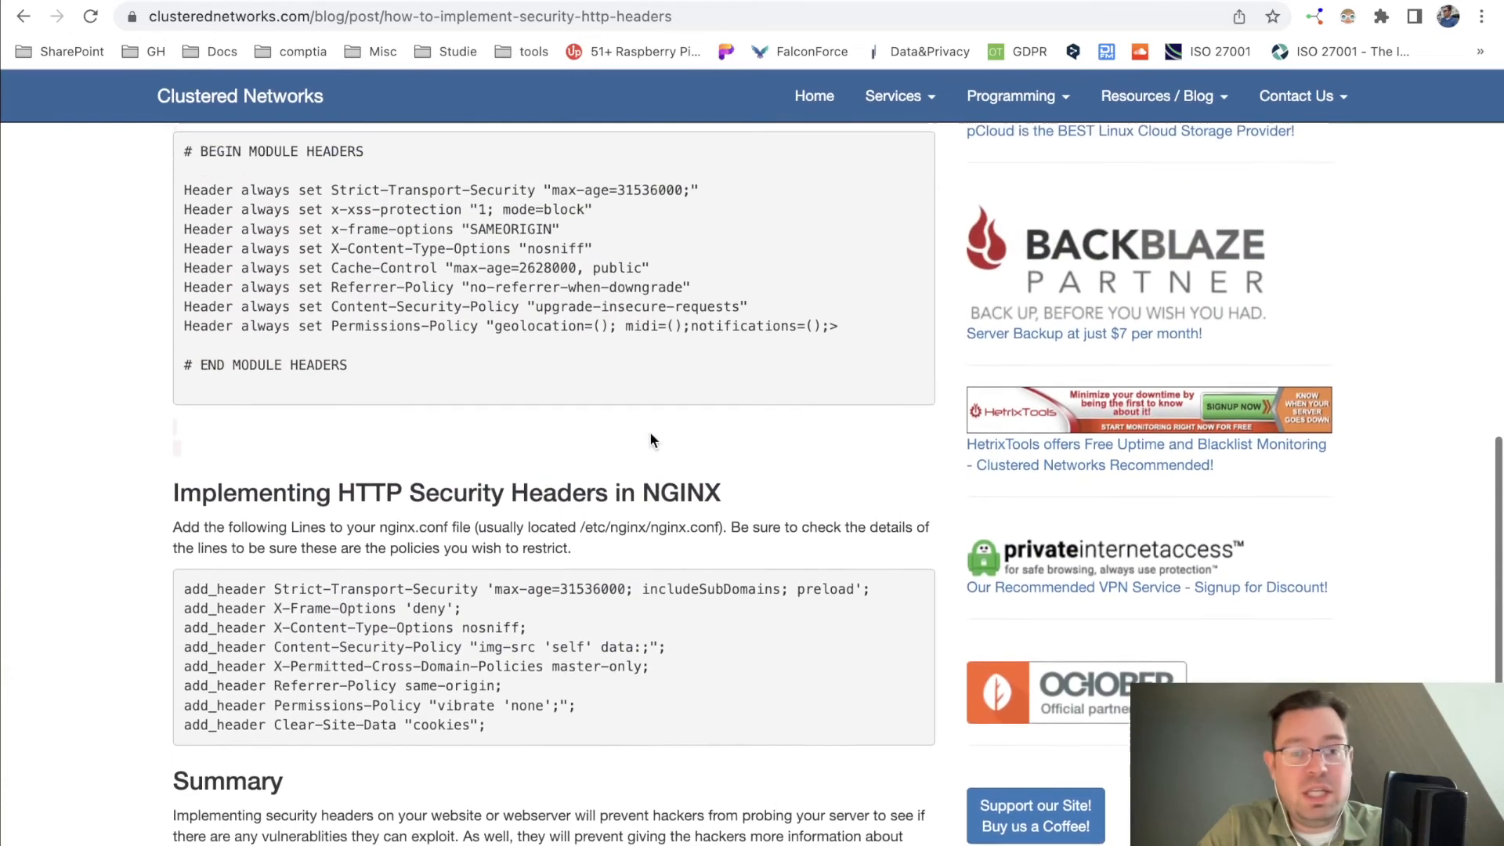
{"action": "scroll", "scroll_direction": "down", "scroll_amount": 3}
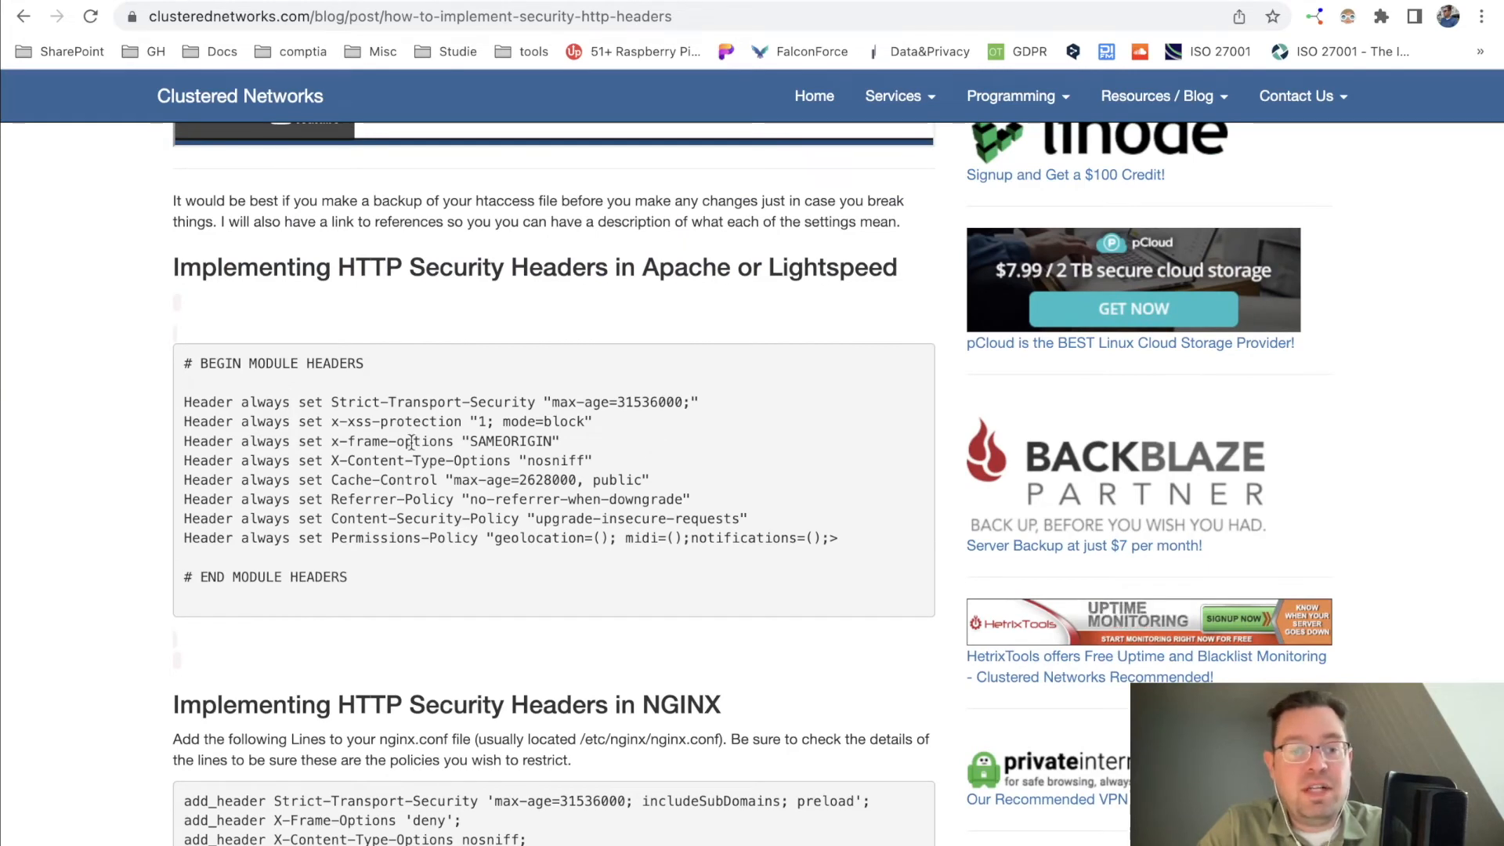
{"action": "triple_click", "coordinate": [374, 441]}
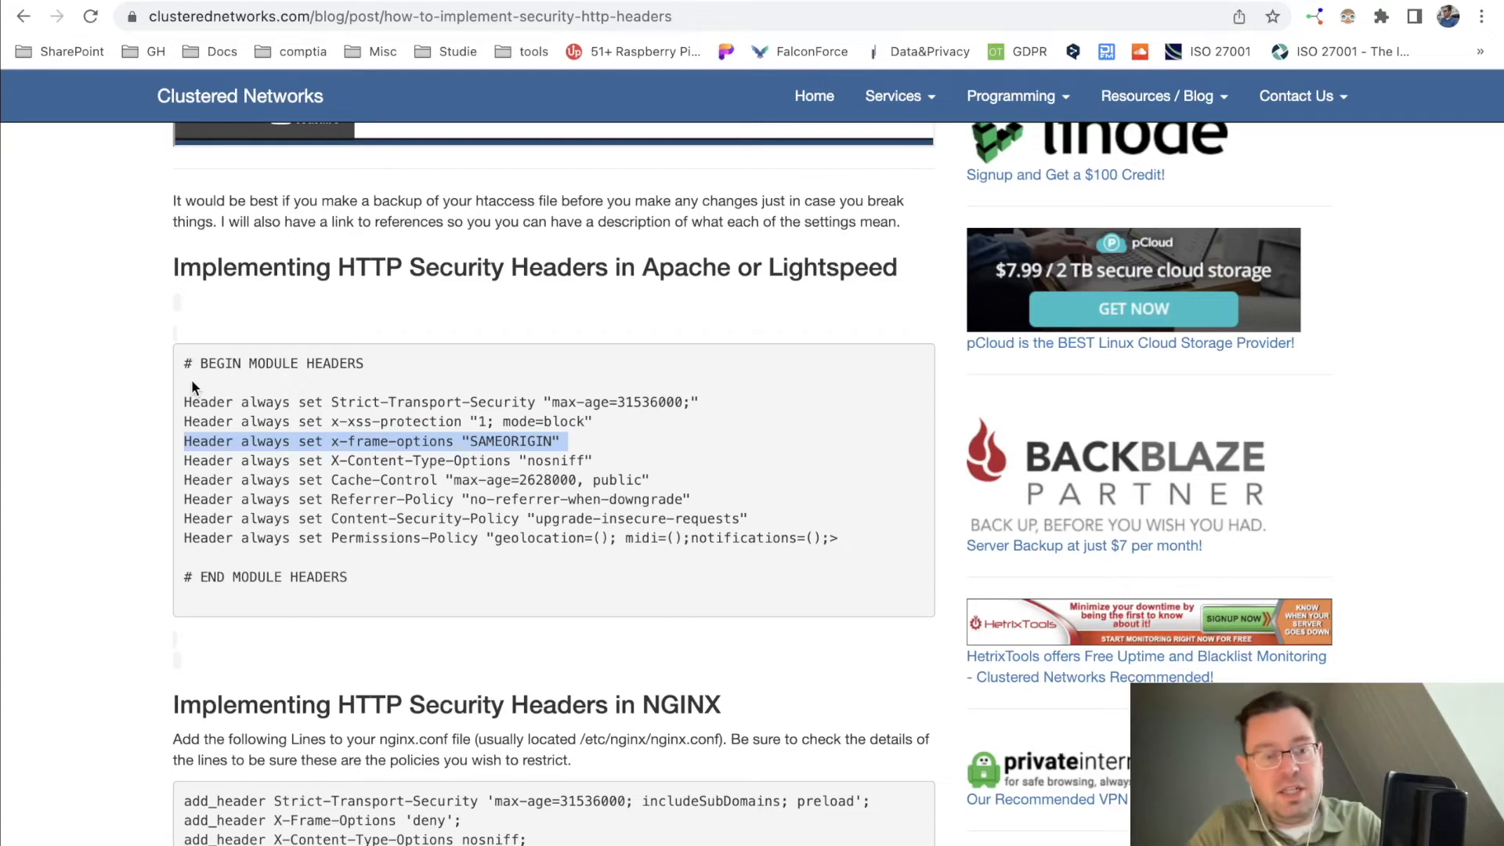
{"action": "left_click_drag", "start_coordinate": [192, 402], "coordinate": [461, 537]}
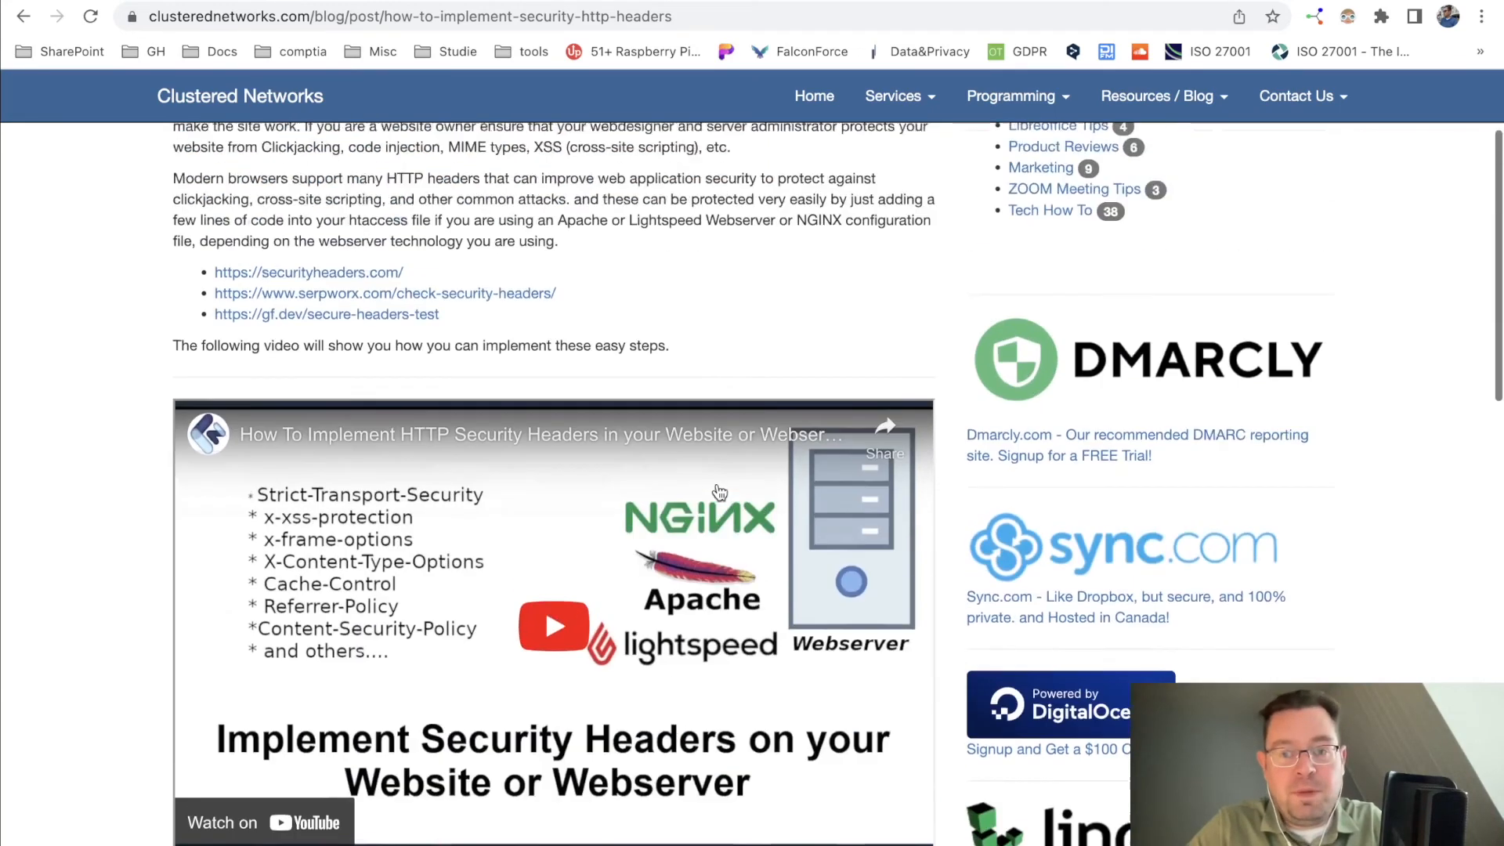
{"action": "scroll", "scroll_direction": "up", "scroll_amount": 3}
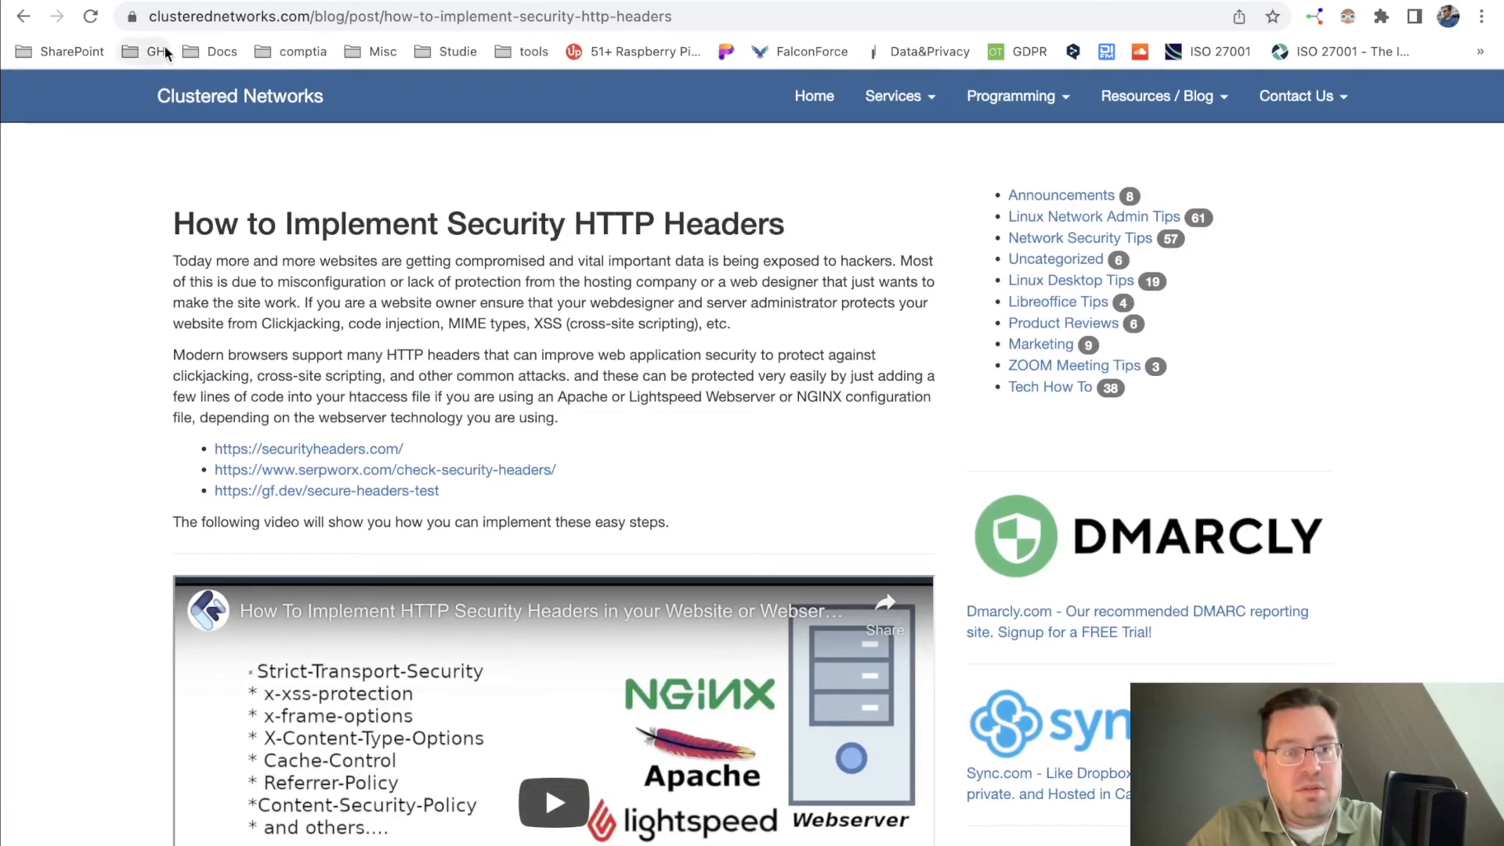
- Show the nu.nl Security Report Summary again, graded A with two missing headers
{"action": "left_click", "coordinate": [309, 448]}
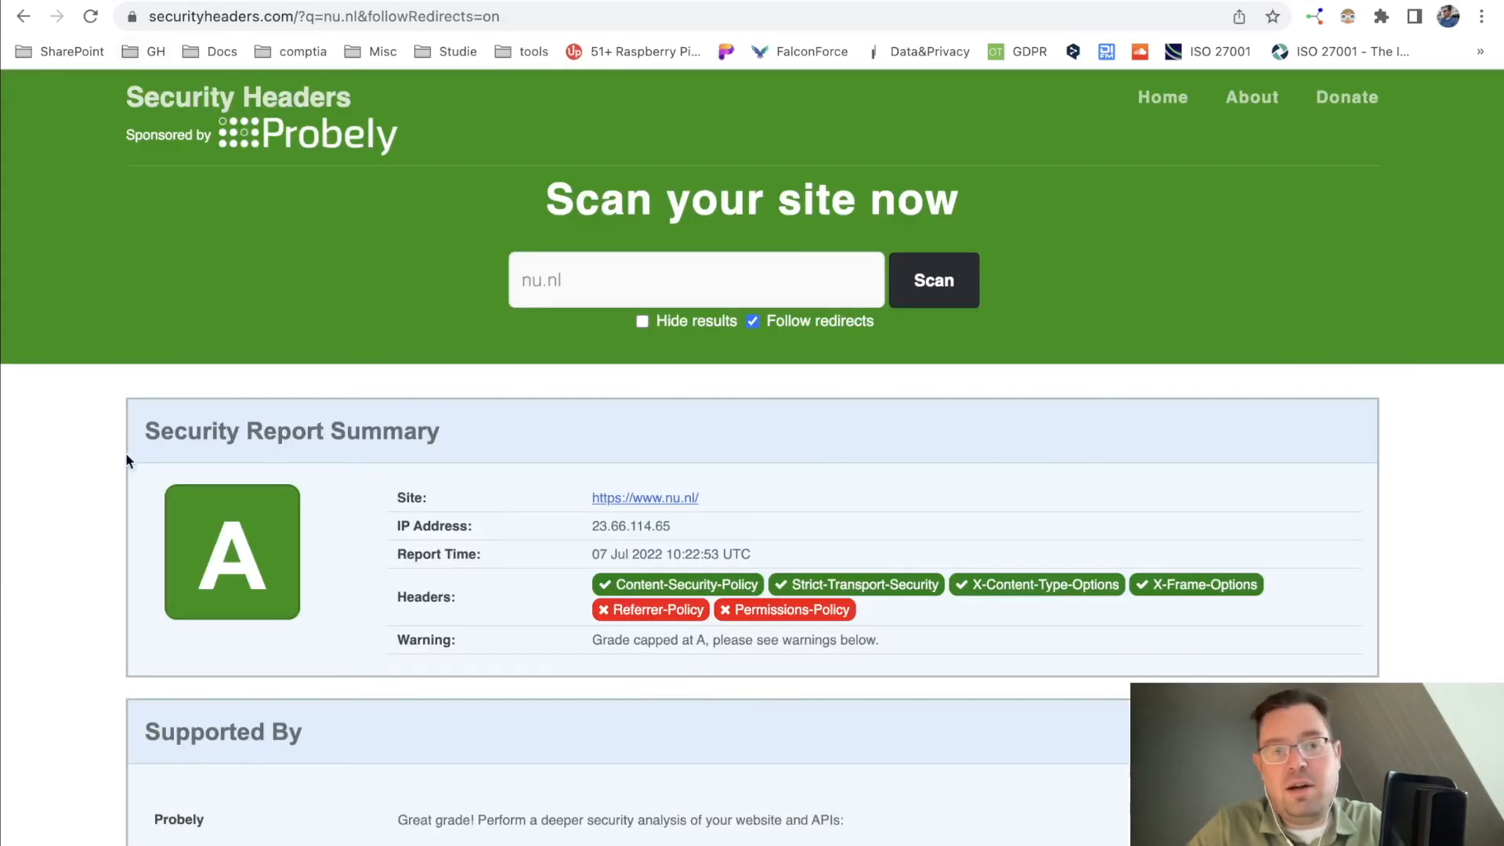
{"action": "scroll", "scroll_direction": "down", "scroll_amount": 3}
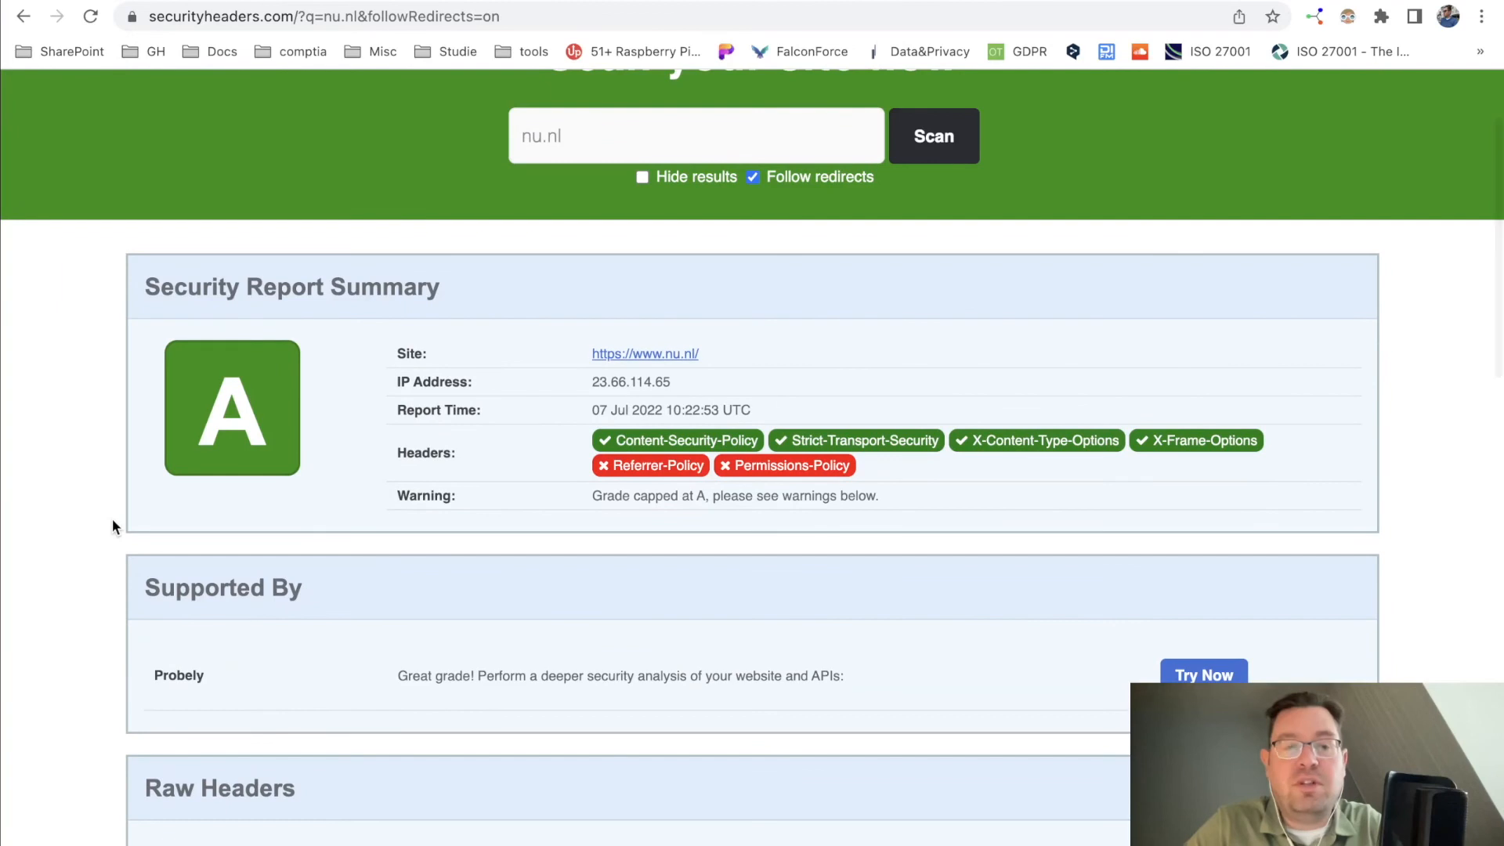